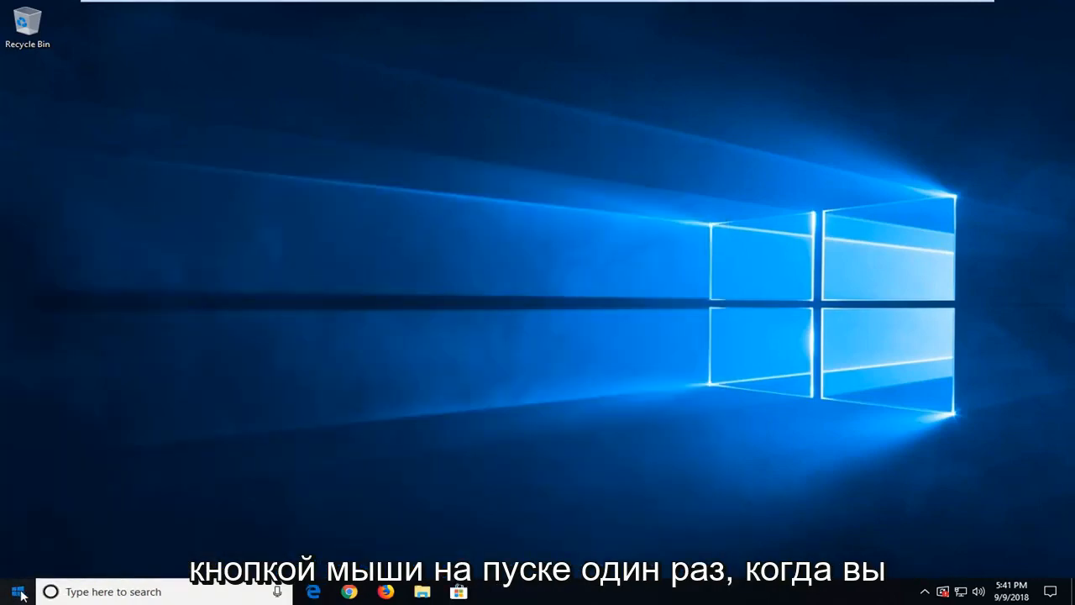
Search the Start menu for regedit and run it as administrator
{"action": "left_click", "coordinate": [13, 592]}
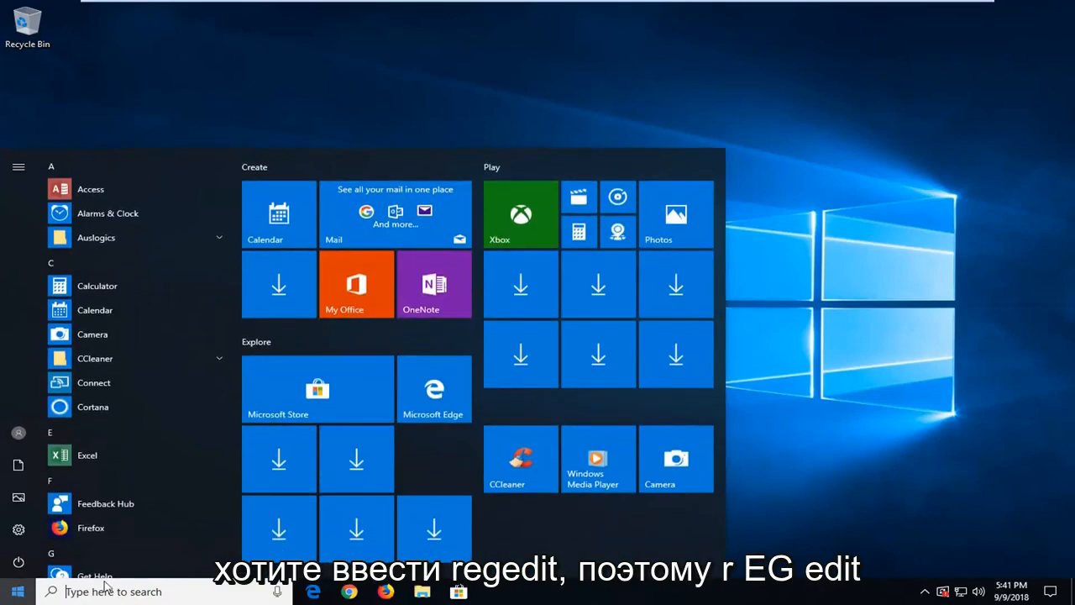
{"action": "type", "text": "regedit"}
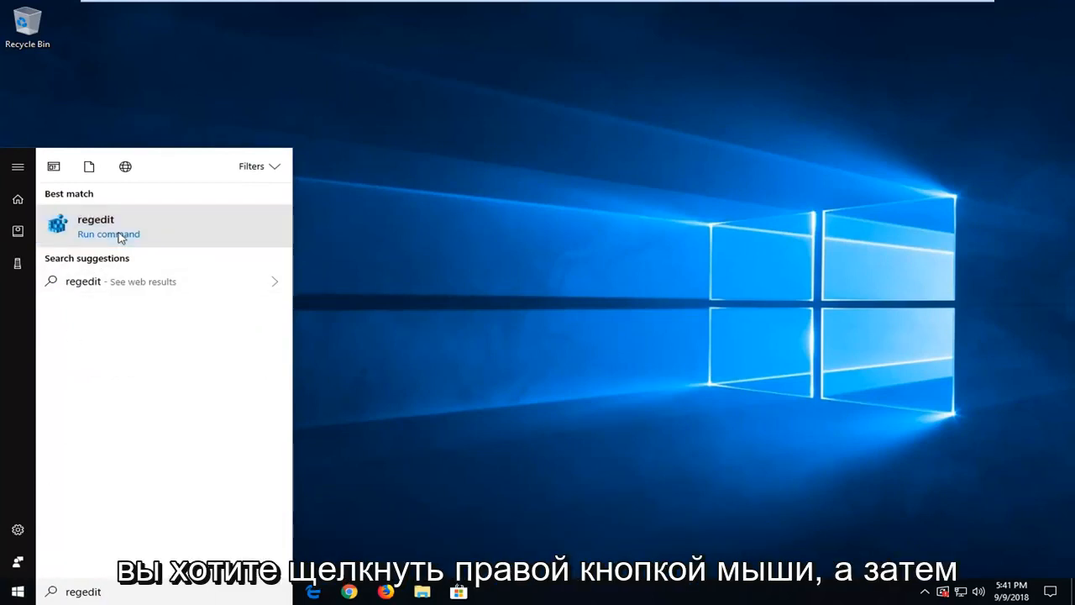
{"action": "right_click", "coordinate": [118, 235]}
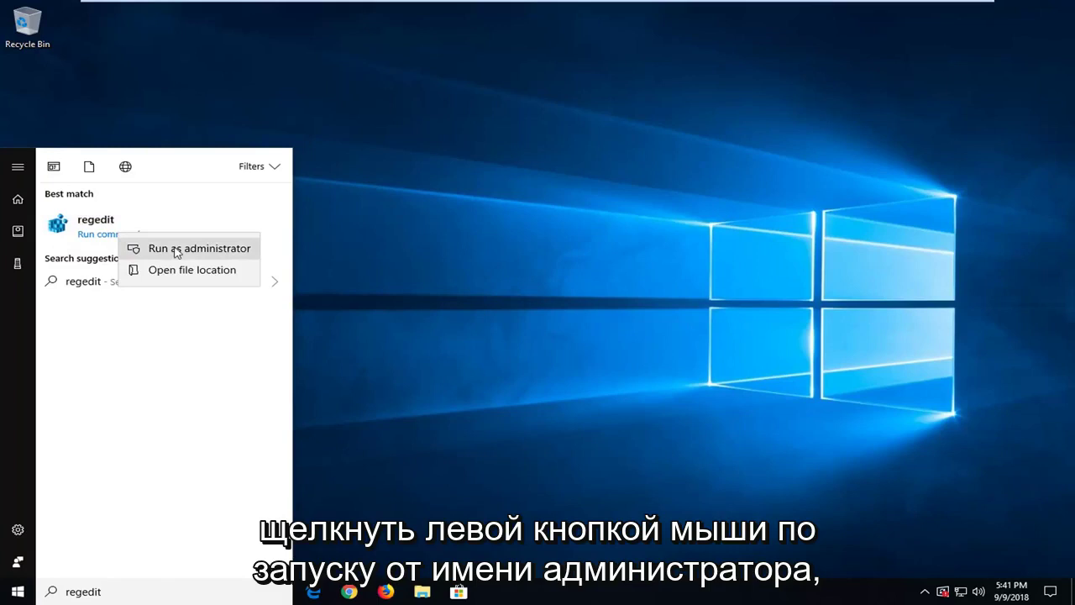
{"action": "left_click", "coordinate": [199, 247]}
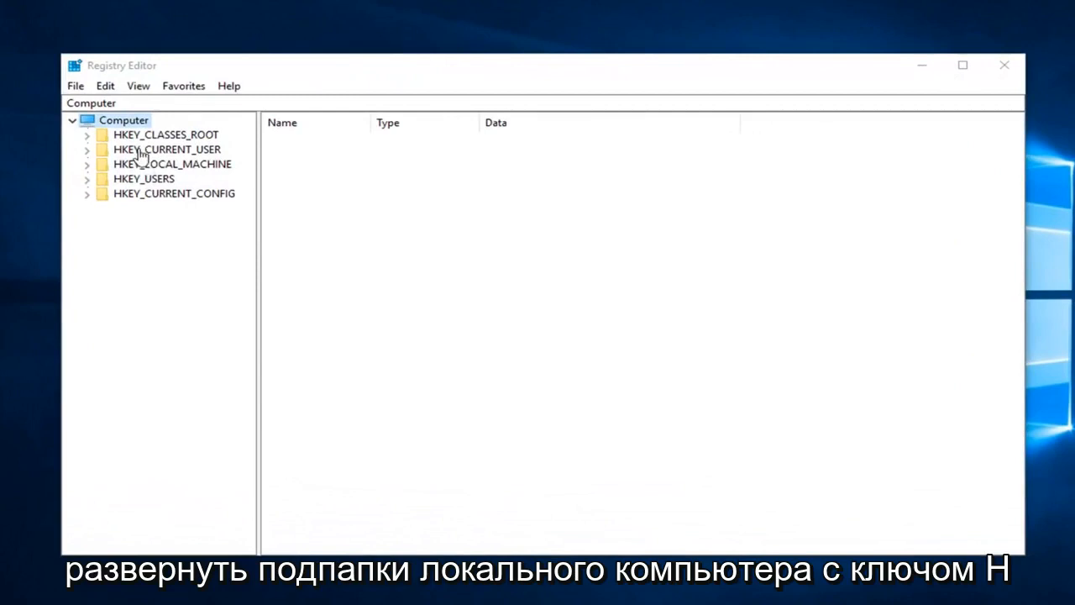
Expand HKEY_LOCAL_MACHINE\SOFTWARE\Microsoft\Windows, select CurrentVersion, and scroll toward SideBySide
{"action": "left_click", "coordinate": [172, 164]}
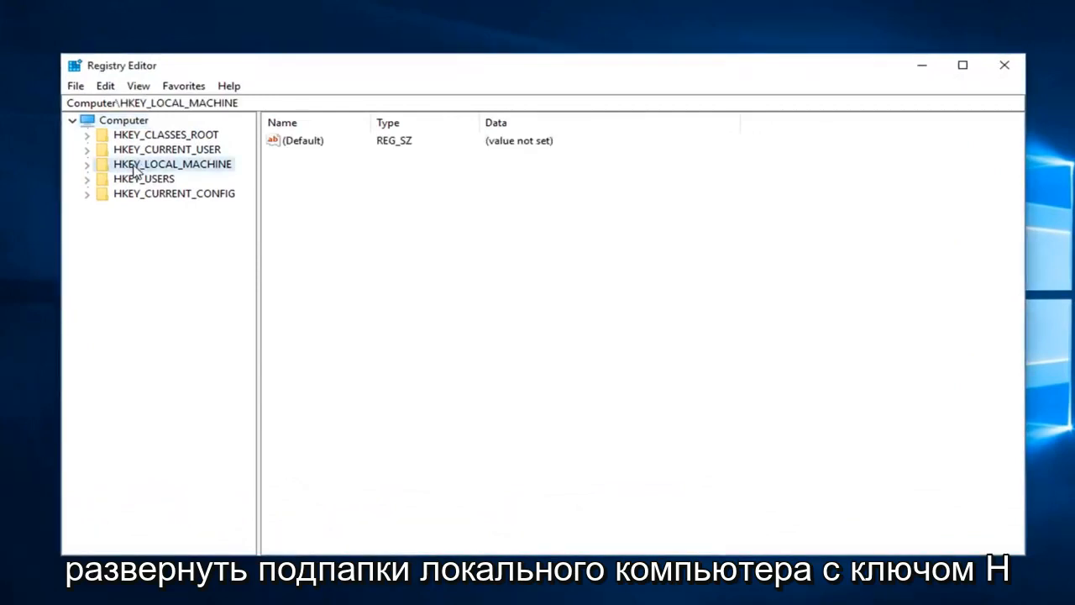
{"action": "mouse_move", "coordinate": [88, 171]}
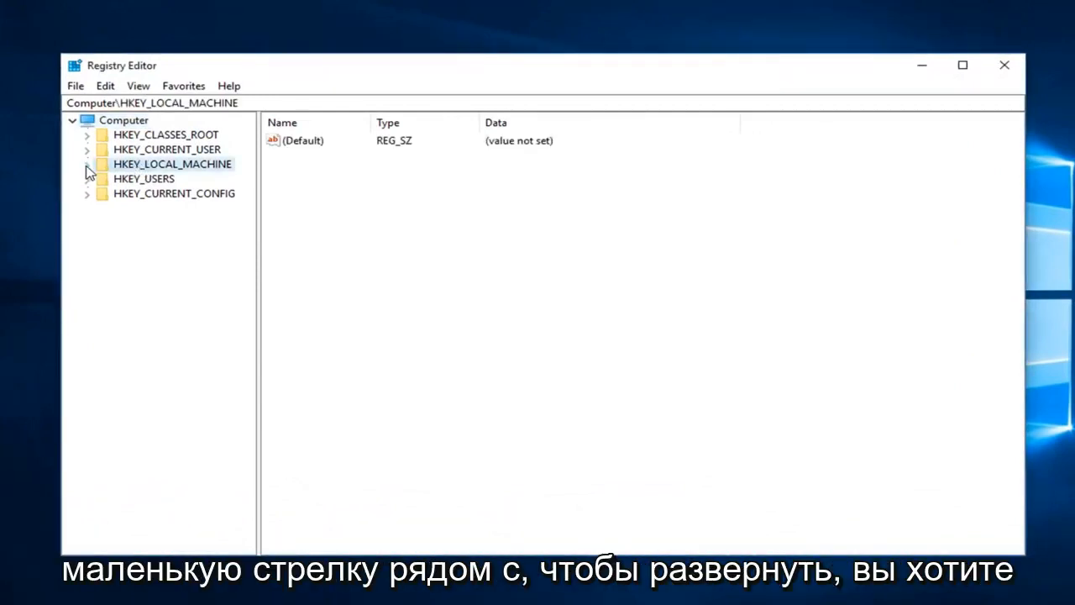
{"action": "left_click", "coordinate": [87, 164]}
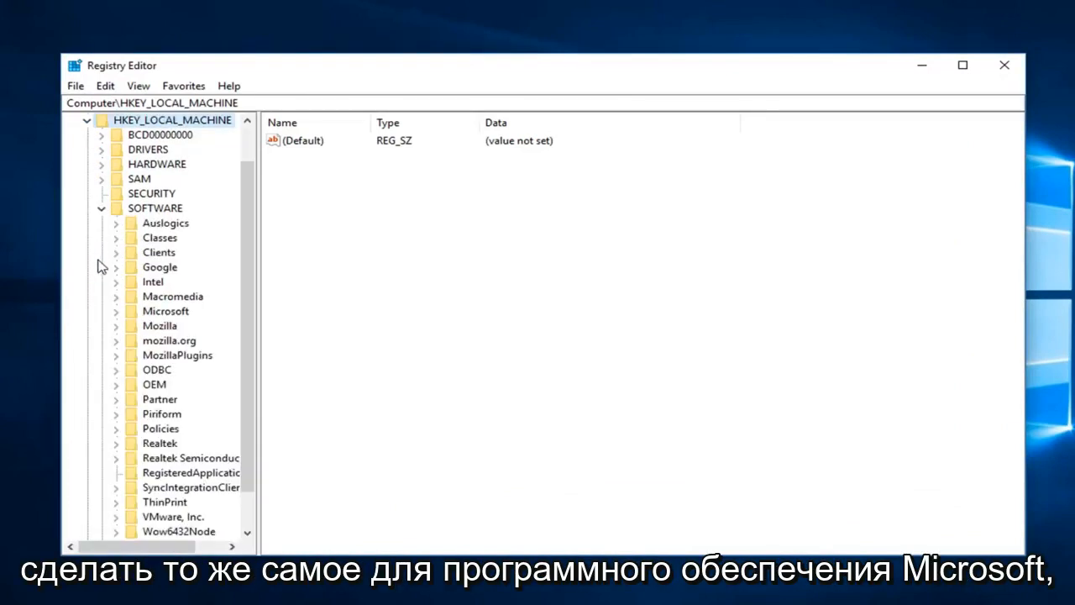
{"action": "left_click", "coordinate": [115, 325]}
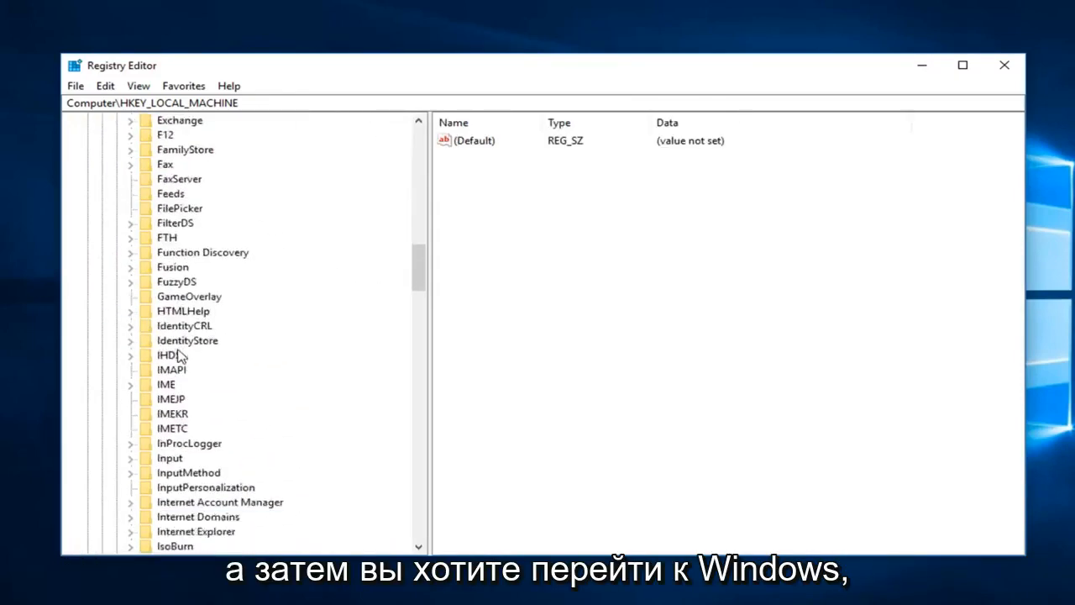
{"action": "scroll", "scroll_direction": "down", "scroll_amount": 3}
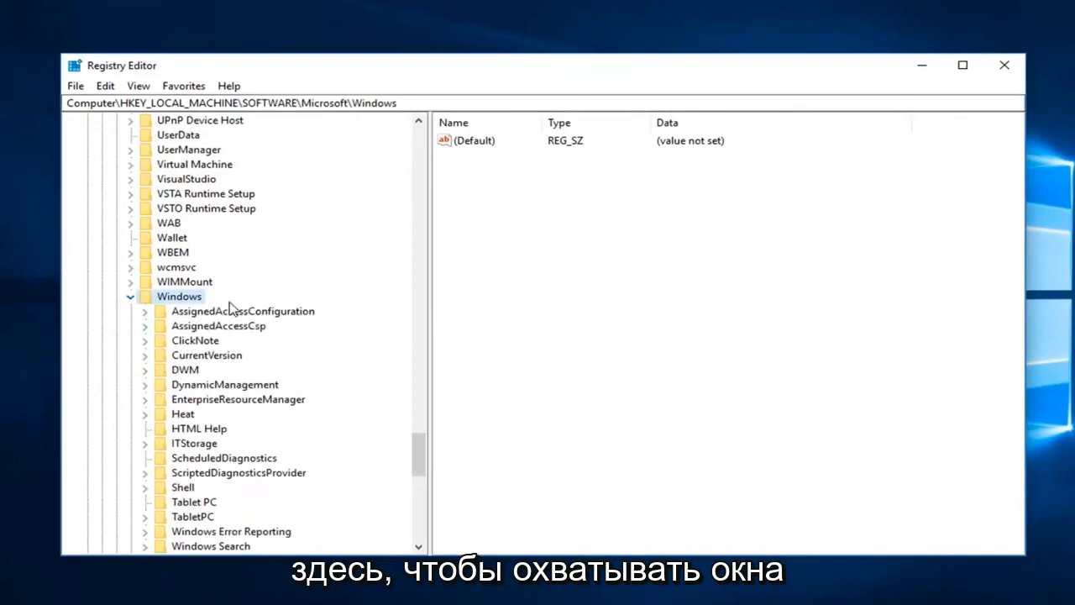
{"action": "left_click", "coordinate": [206, 355]}
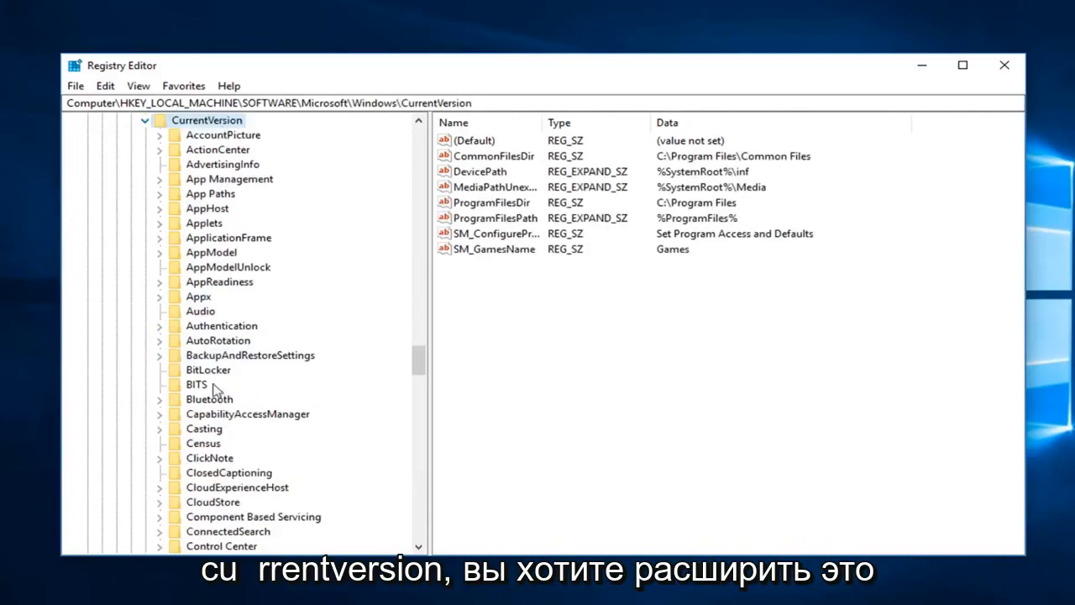
{"action": "scroll", "scroll_direction": "down", "scroll_amount": 3}
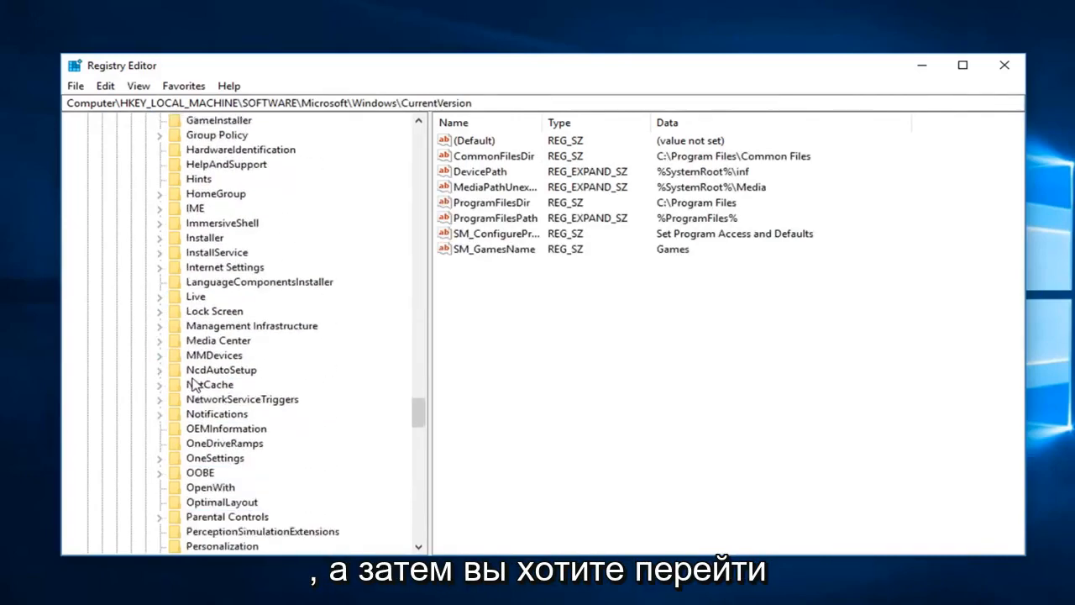
{"action": "scroll", "scroll_direction": "down", "scroll_amount": 3}
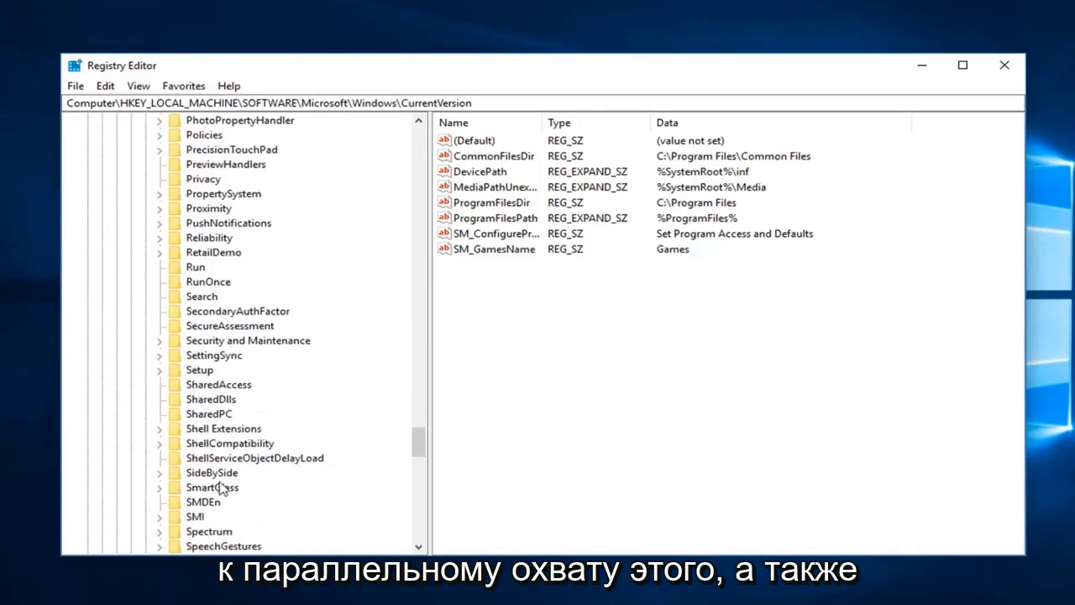
Expand SideBySide, then select and expand its Winners key
{"action": "left_click", "coordinate": [211, 472]}
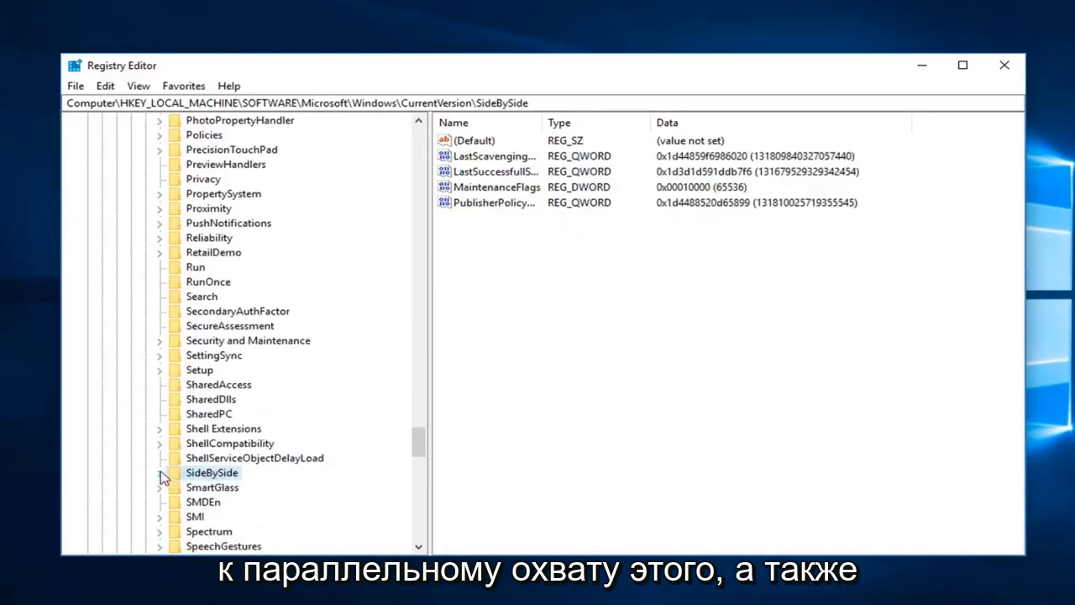
{"action": "left_click", "coordinate": [159, 472]}
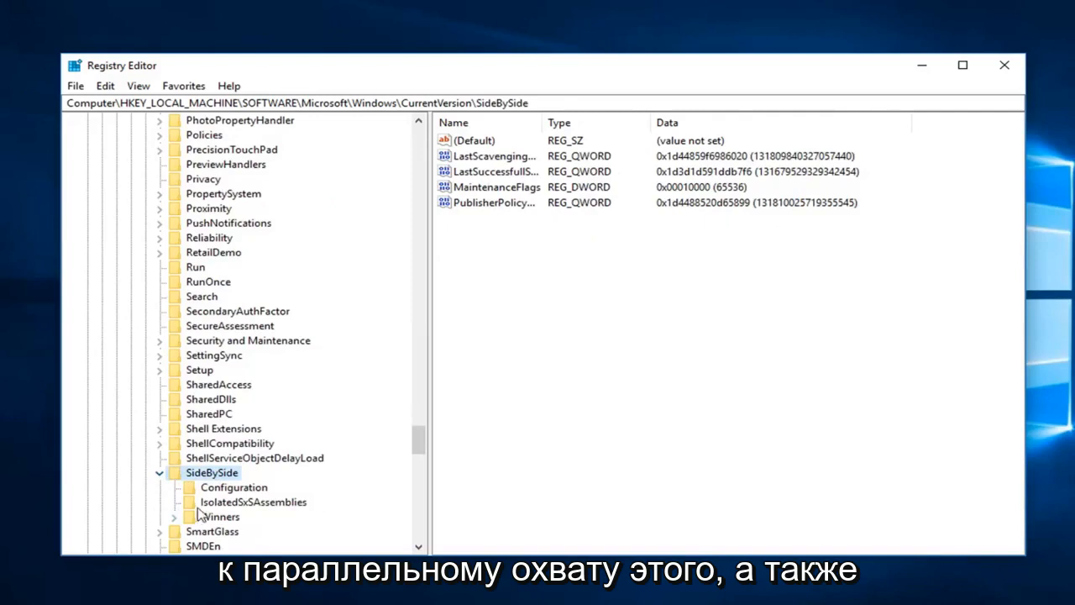
{"action": "left_click", "coordinate": [220, 516]}
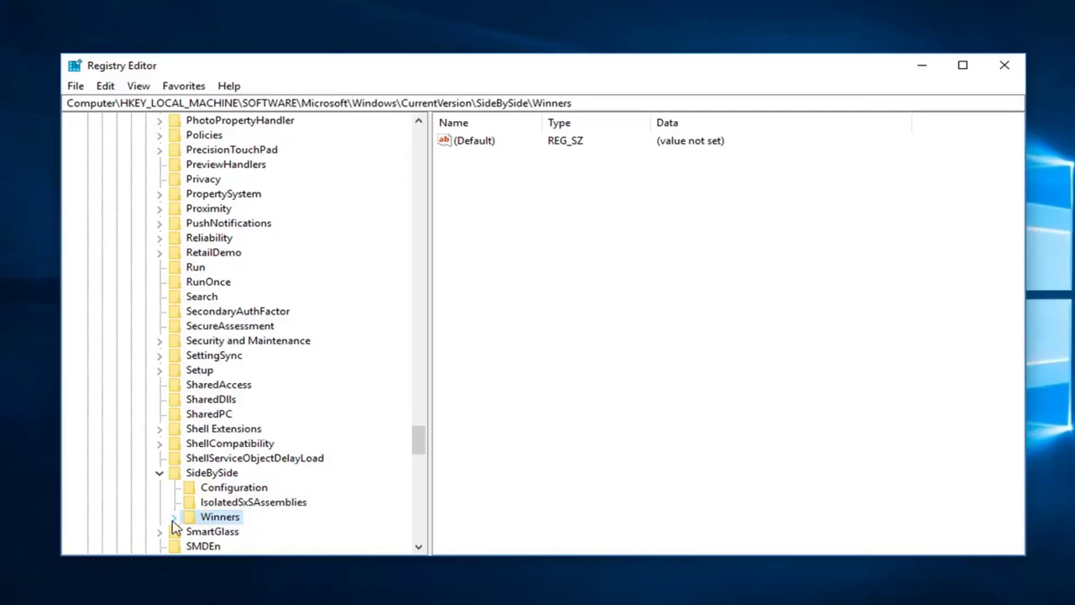
{"action": "left_click", "coordinate": [175, 517]}
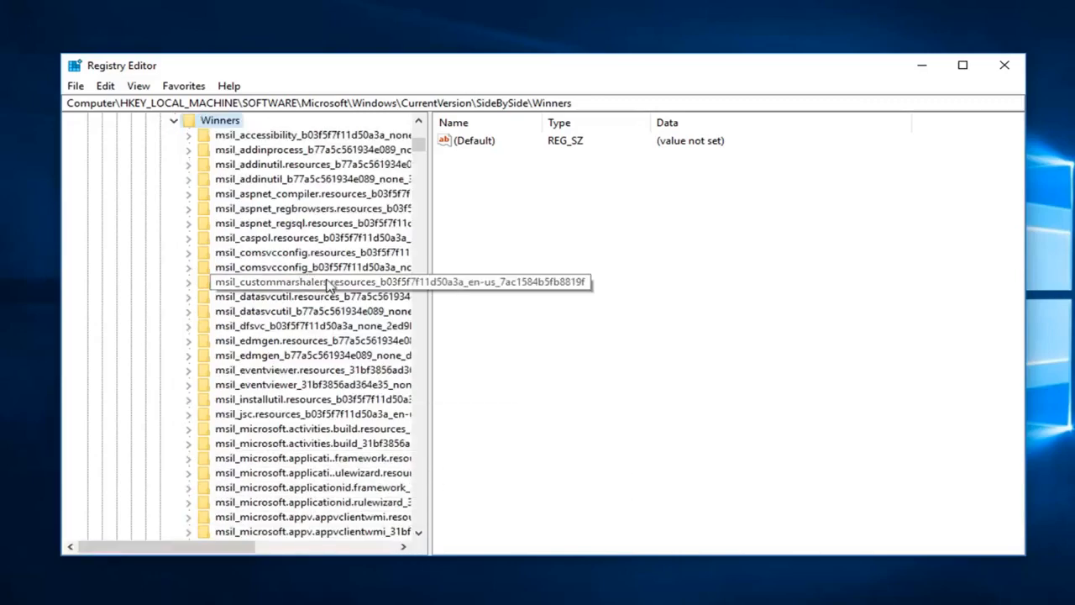
Scroll the Winners subkeys past the msil entries down to the x86_policy vc90 keys
{"action": "scroll", "scroll_direction": "down", "scroll_amount": 3}
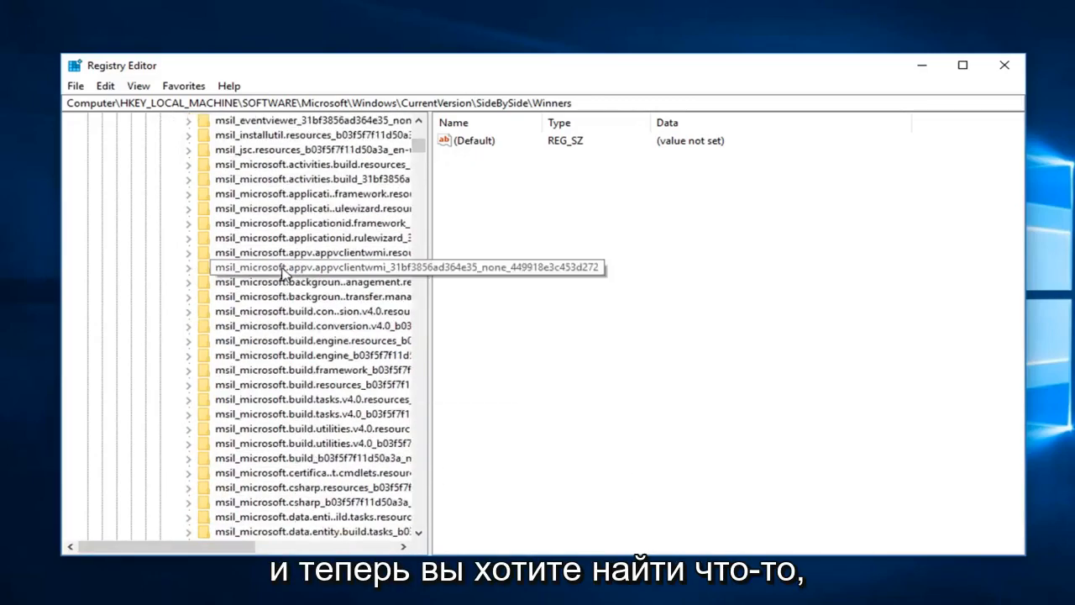
{"action": "scroll", "scroll_direction": "down", "scroll_amount": 3}
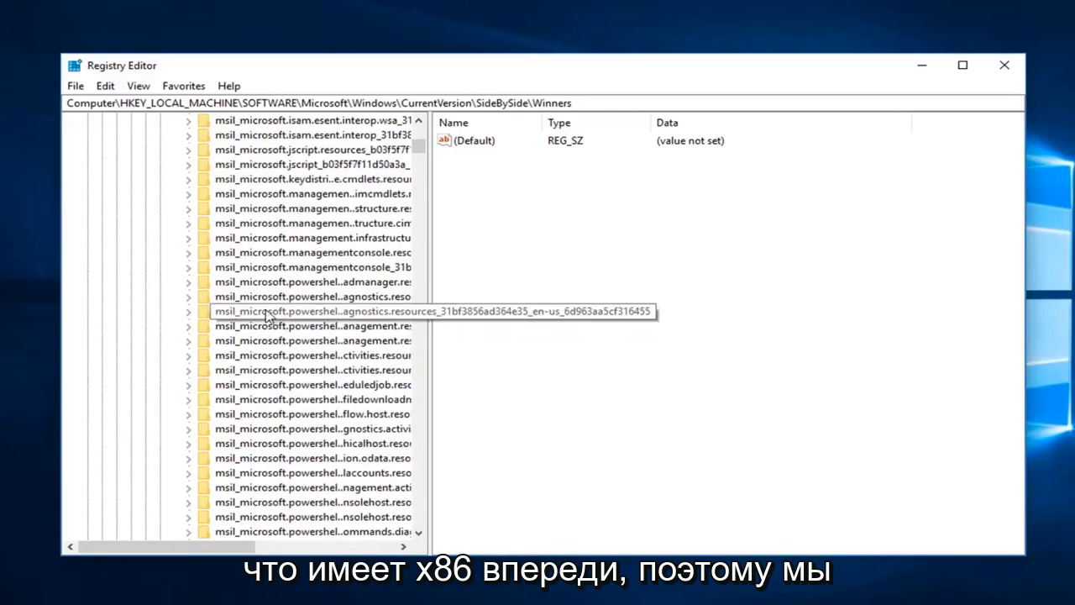
{"action": "scroll", "scroll_direction": "down", "scroll_amount": 3}
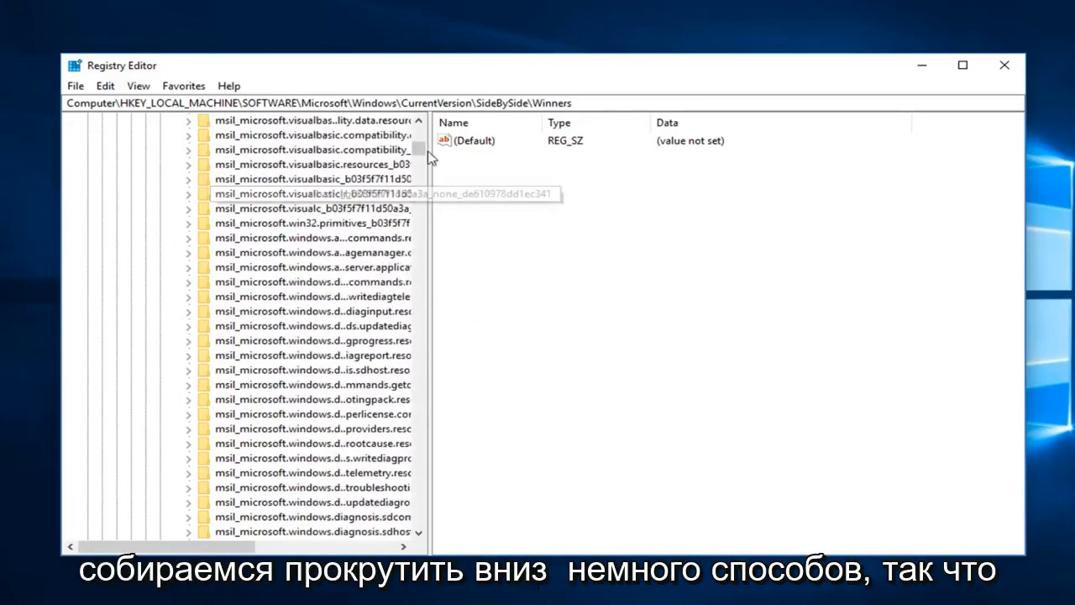
{"action": "scroll", "scroll_direction": "down", "scroll_amount": 3}
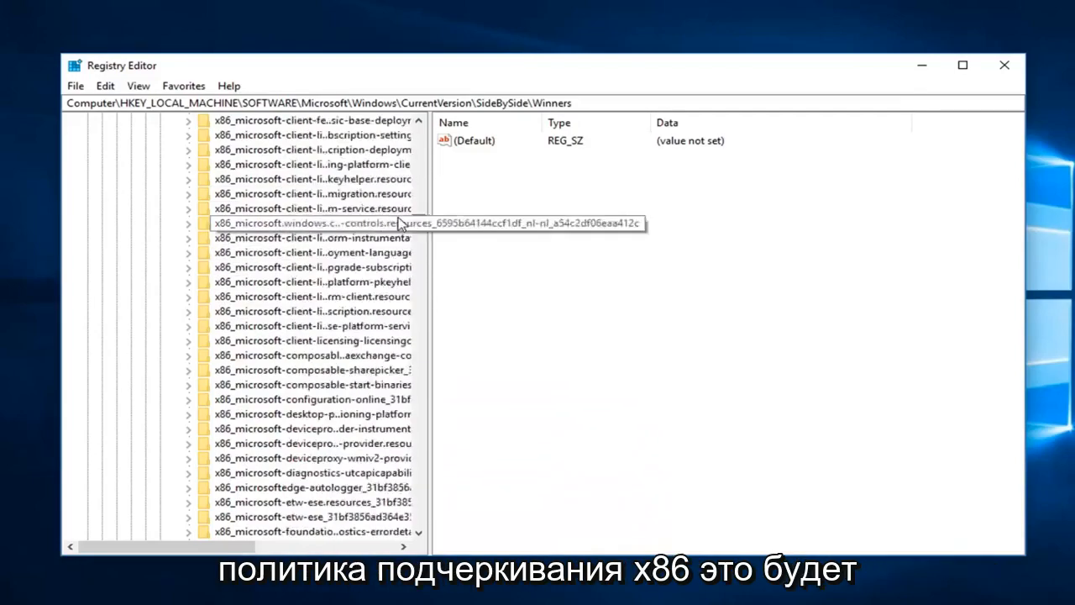
{"action": "scroll", "scroll_direction": "down", "scroll_amount": 3}
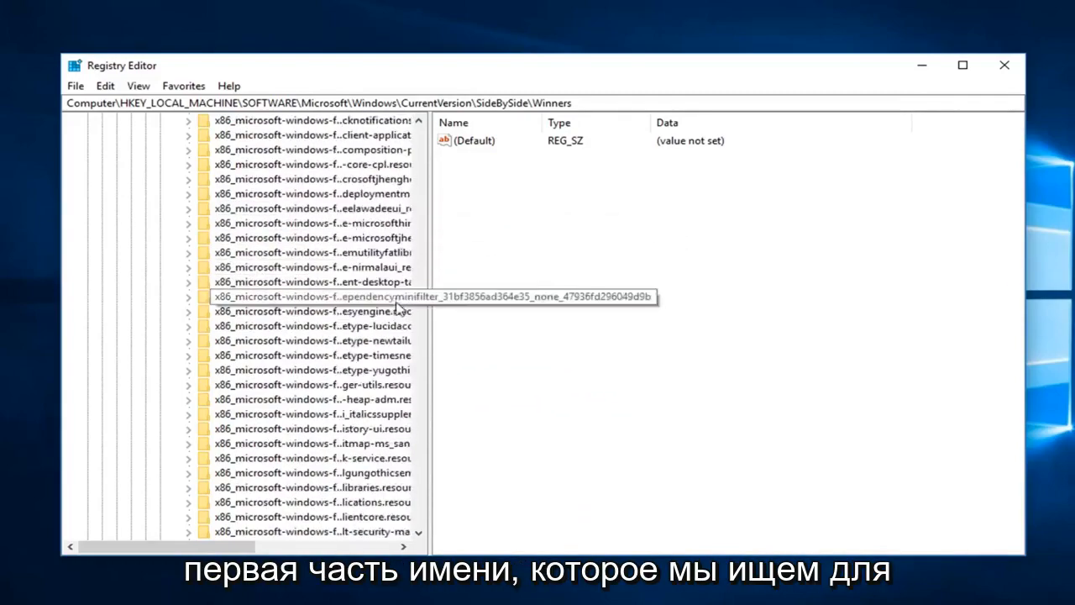
{"action": "scroll", "scroll_direction": "down", "scroll_amount": 3}
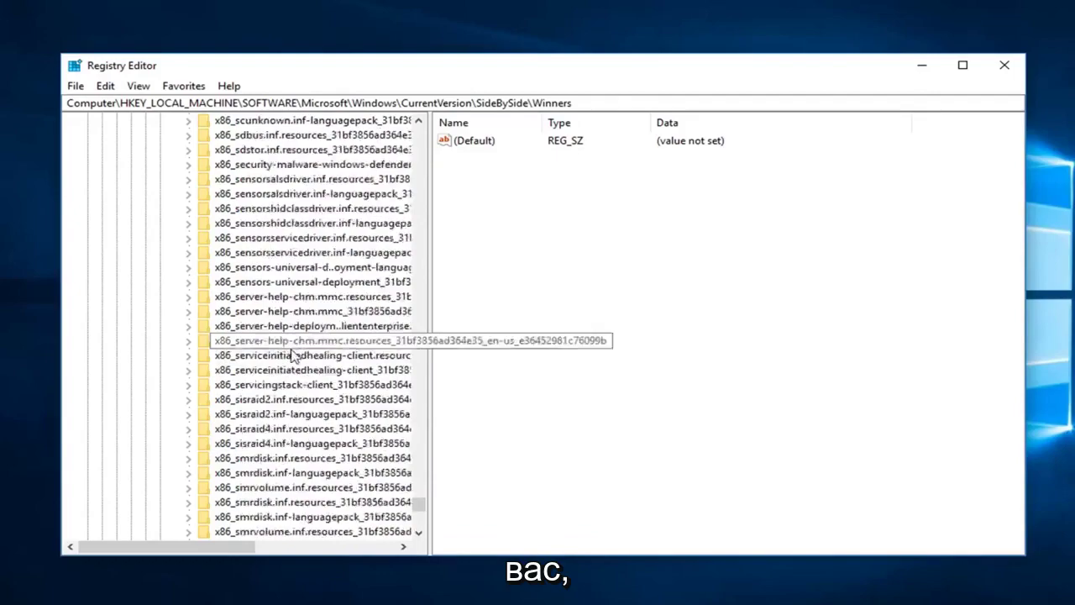
{"action": "scroll", "scroll_direction": "down", "scroll_amount": 3}
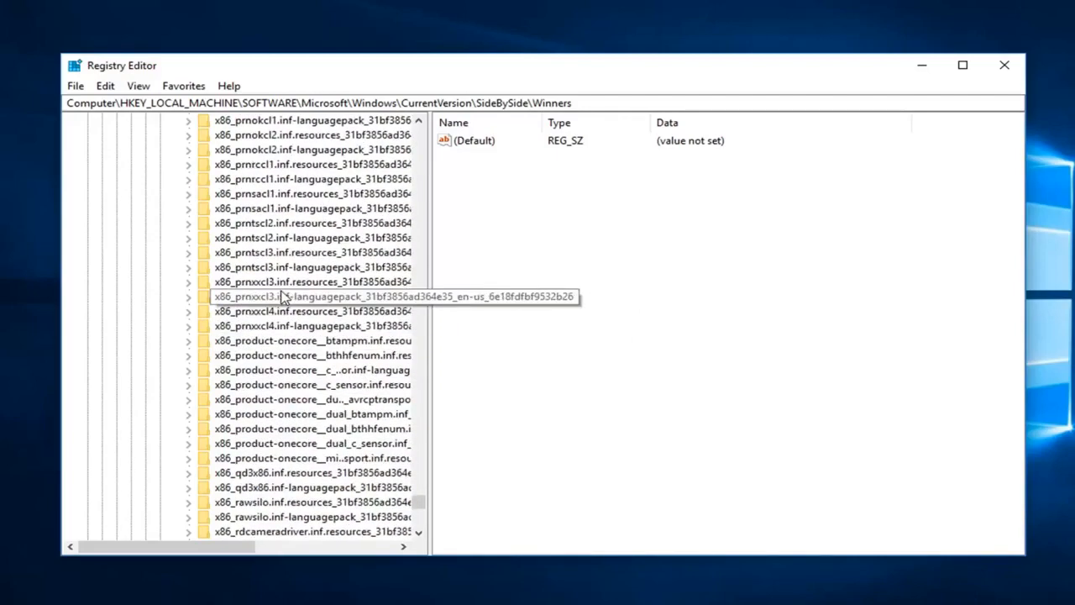
{"action": "scroll", "scroll_direction": "down", "scroll_amount": 3}
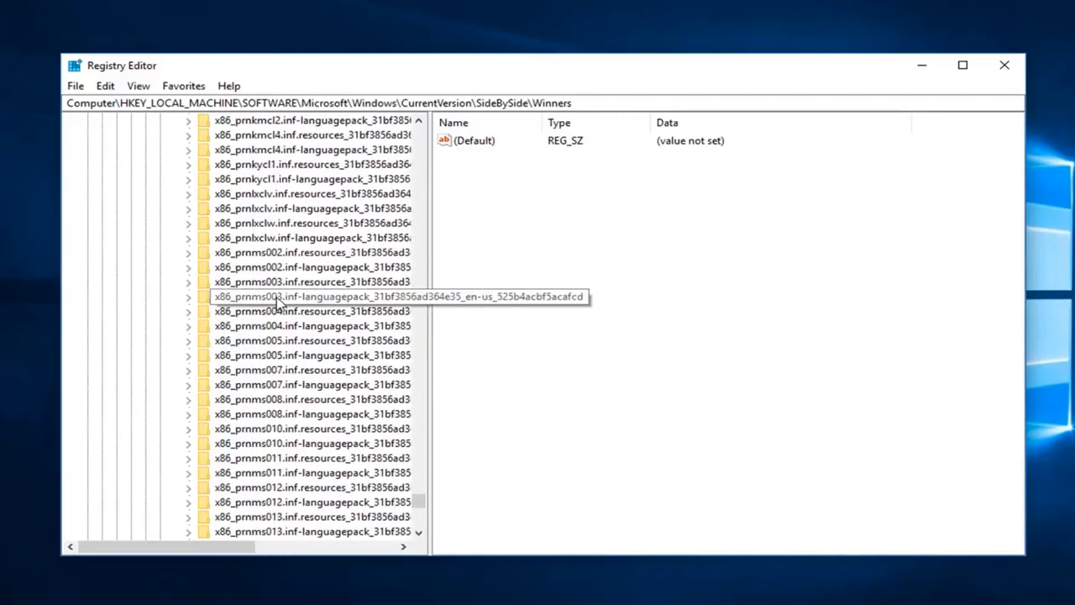
{"action": "scroll", "scroll_direction": "down", "scroll_amount": 3}
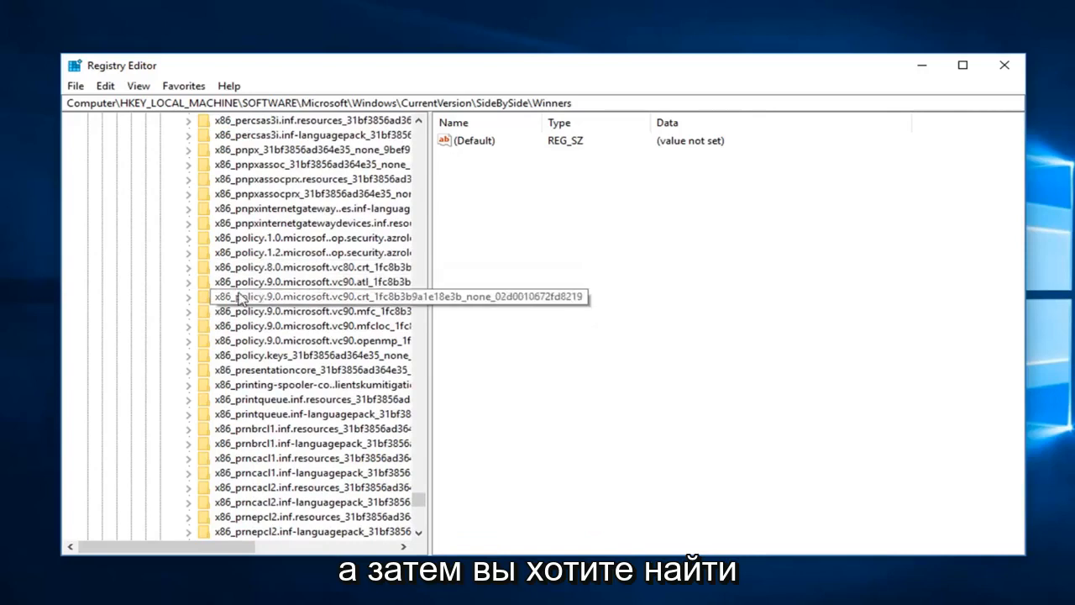
{"action": "mouse_move", "coordinate": [227, 295]}
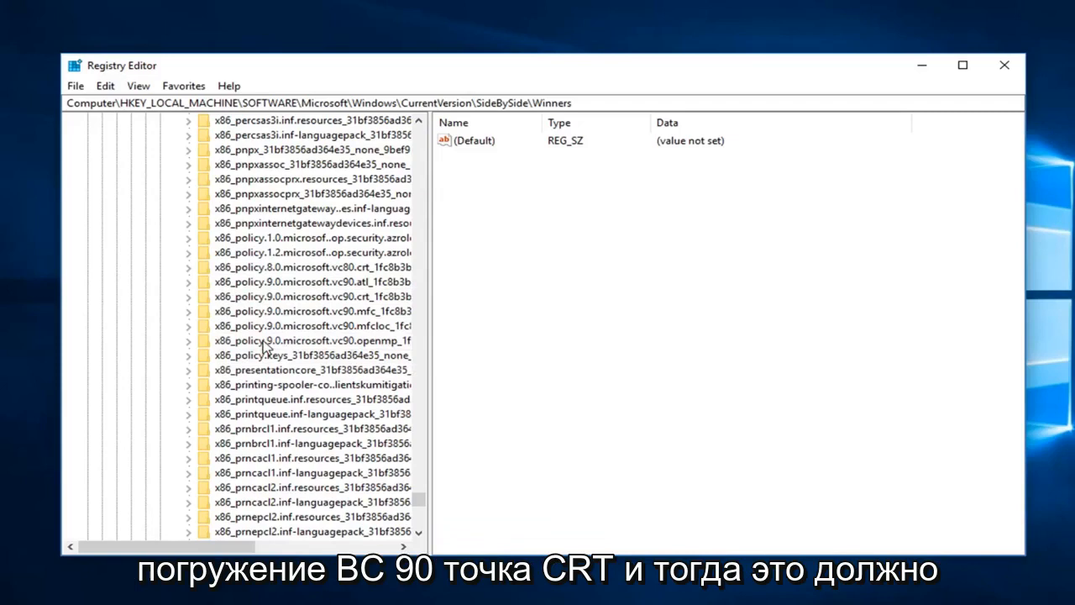
{"action": "left_click", "coordinate": [308, 296]}
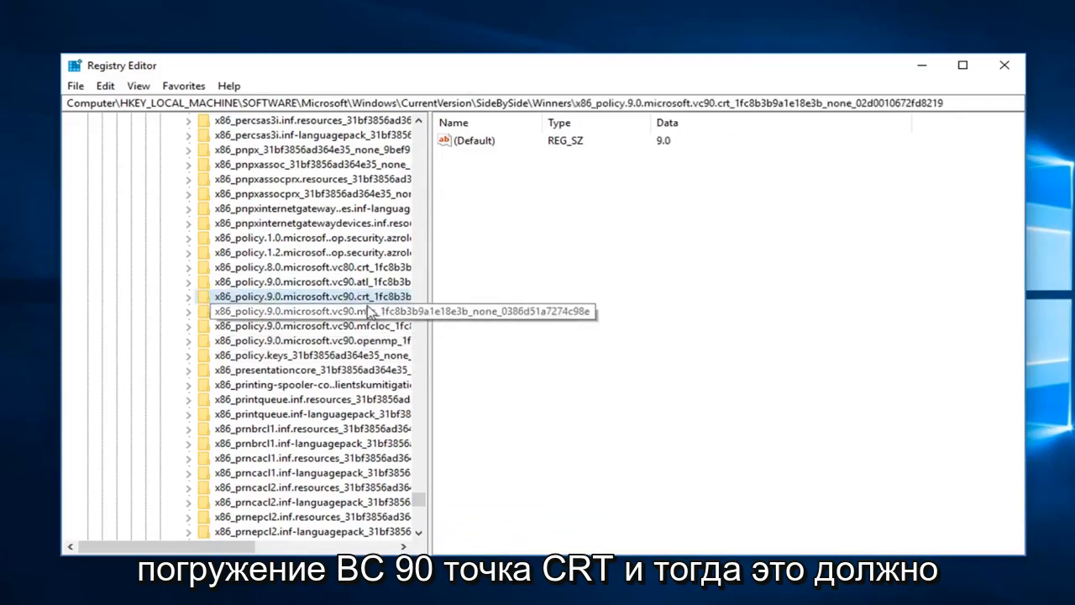
{"action": "mouse_move", "coordinate": [436, 279]}
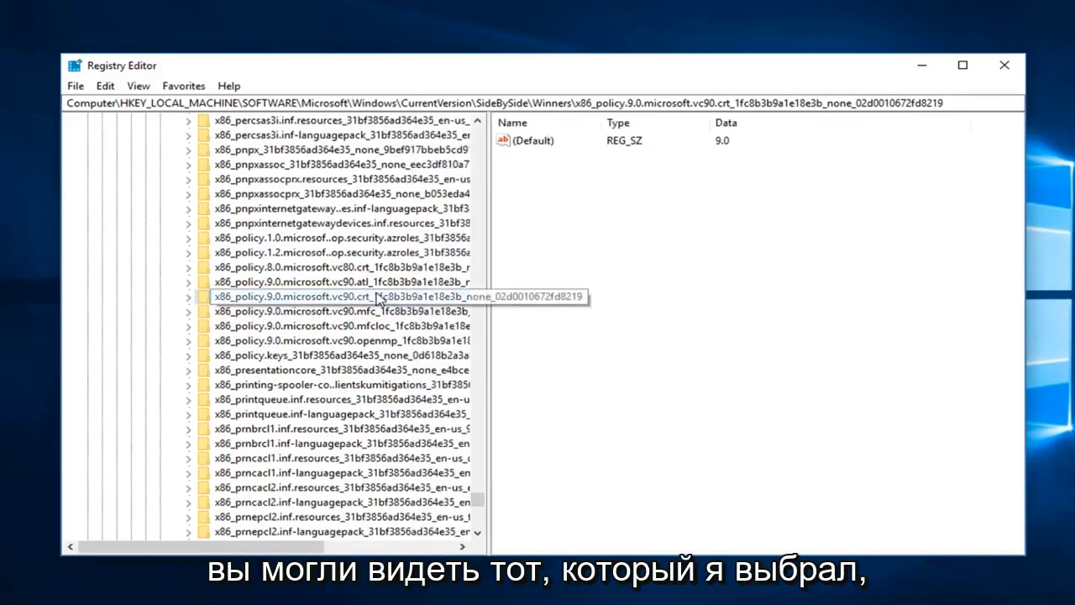
{"action": "mouse_move", "coordinate": [174, 309]}
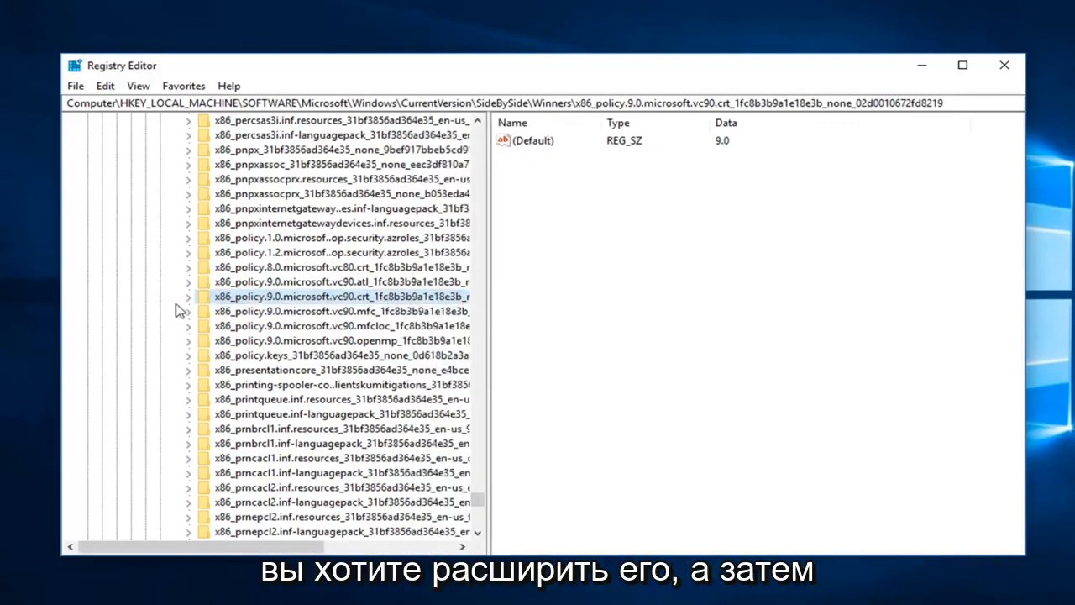
{"action": "mouse_move", "coordinate": [187, 302]}
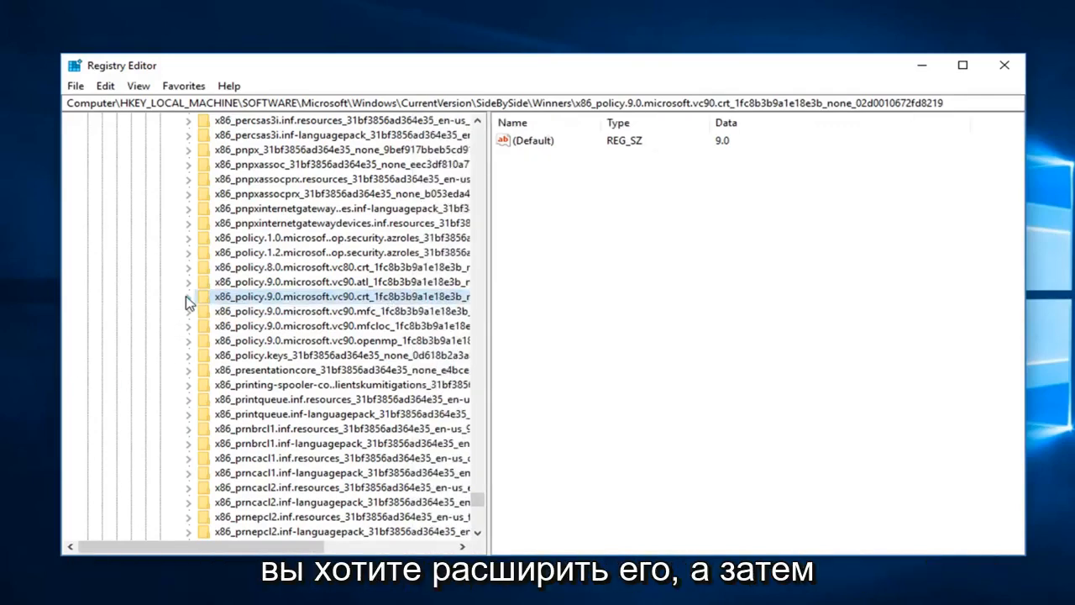
{"action": "left_click", "coordinate": [189, 296]}
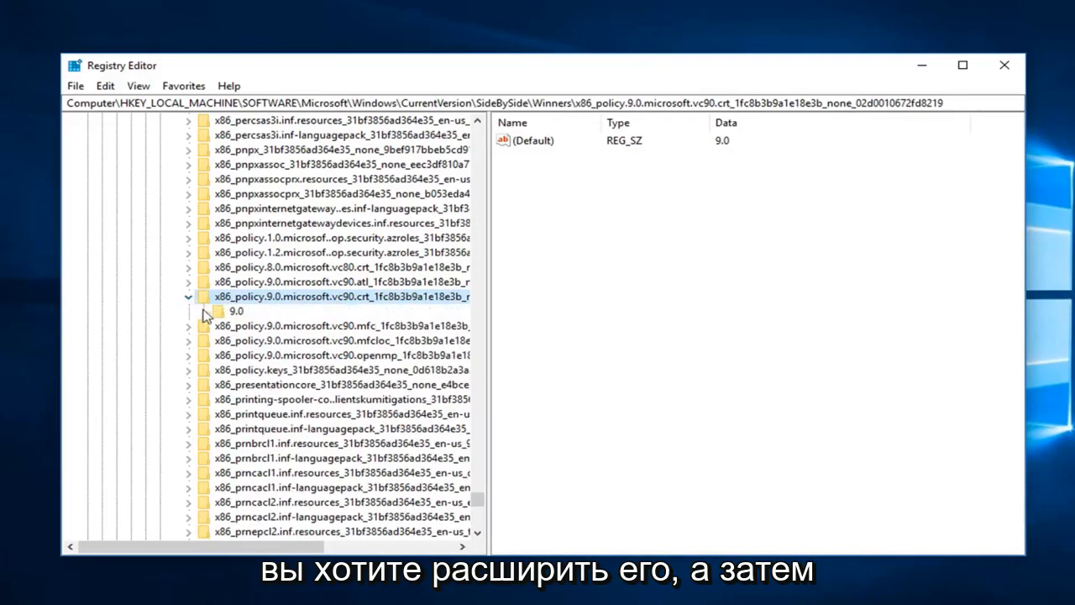
{"action": "left_click", "coordinate": [238, 310]}
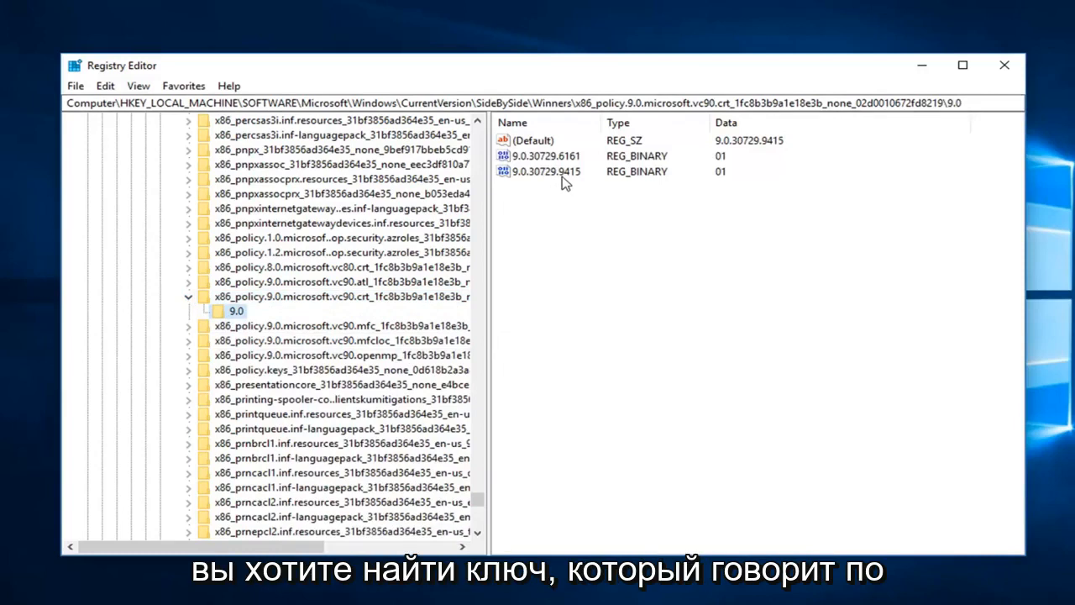
{"action": "left_click", "coordinate": [532, 140]}
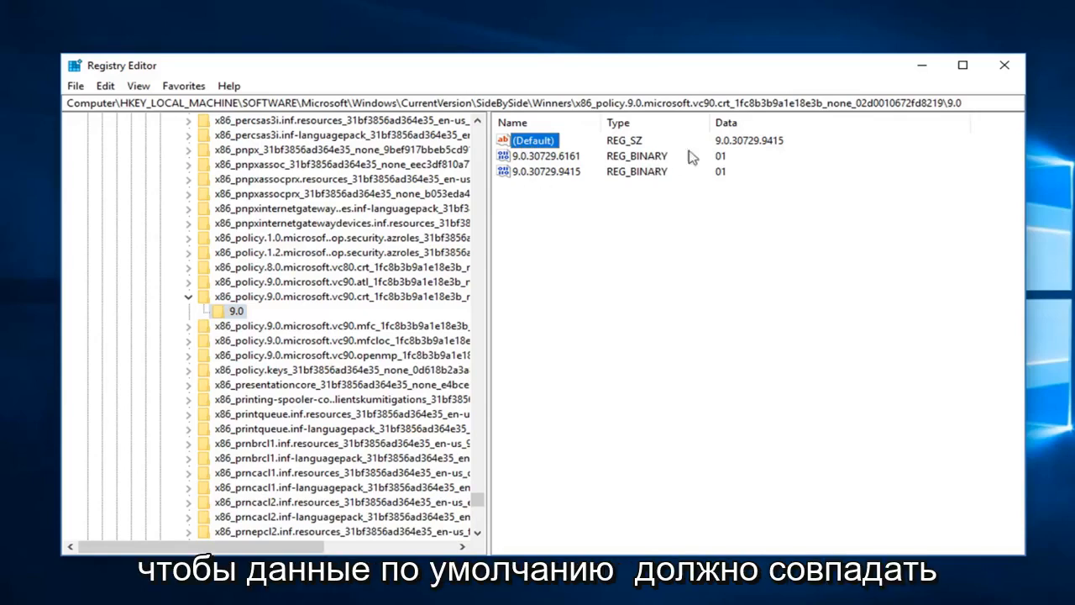
{"action": "left_click", "coordinate": [546, 155]}
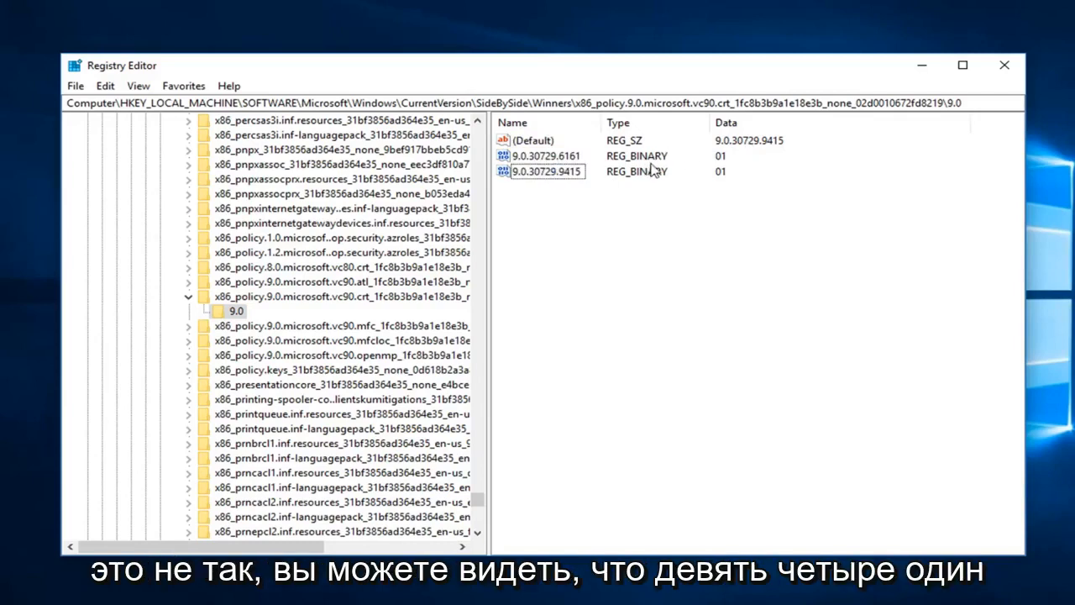
{"action": "mouse_move", "coordinate": [768, 145]}
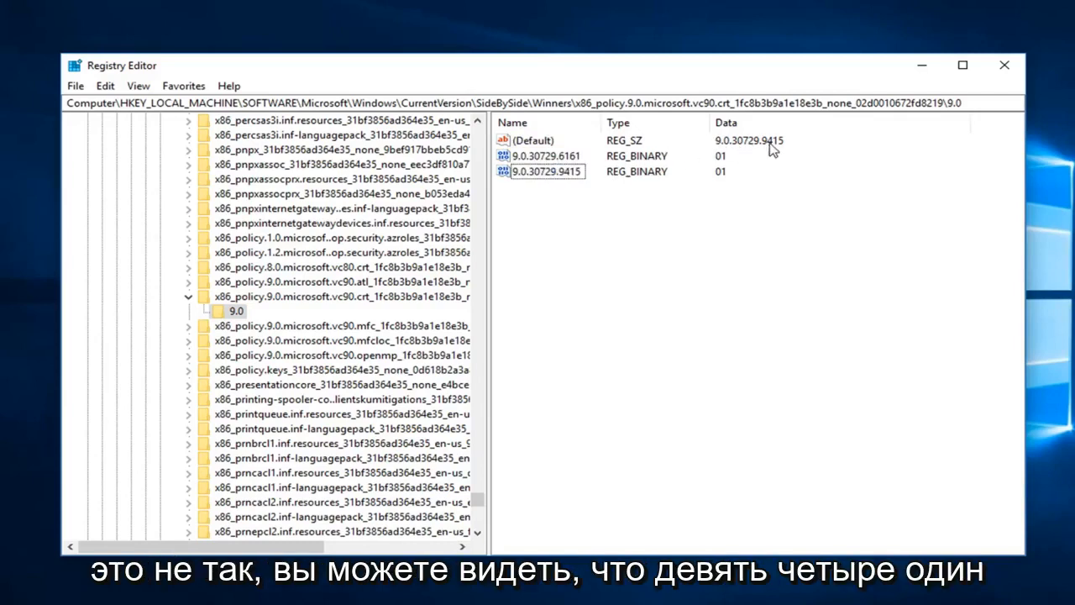
{"action": "left_click", "coordinate": [546, 171]}
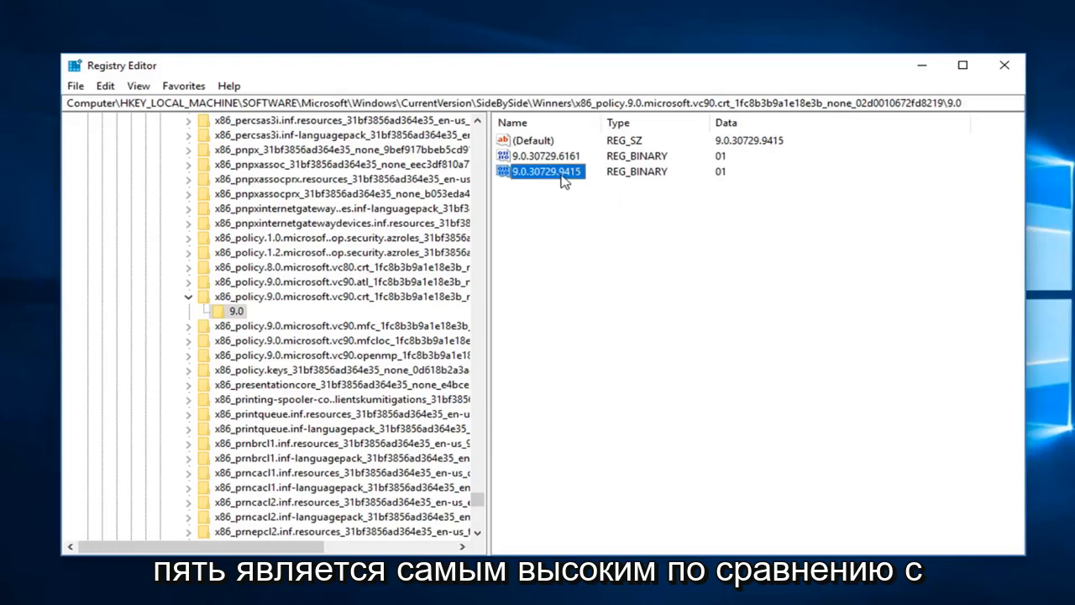
{"action": "left_click", "coordinate": [552, 156]}
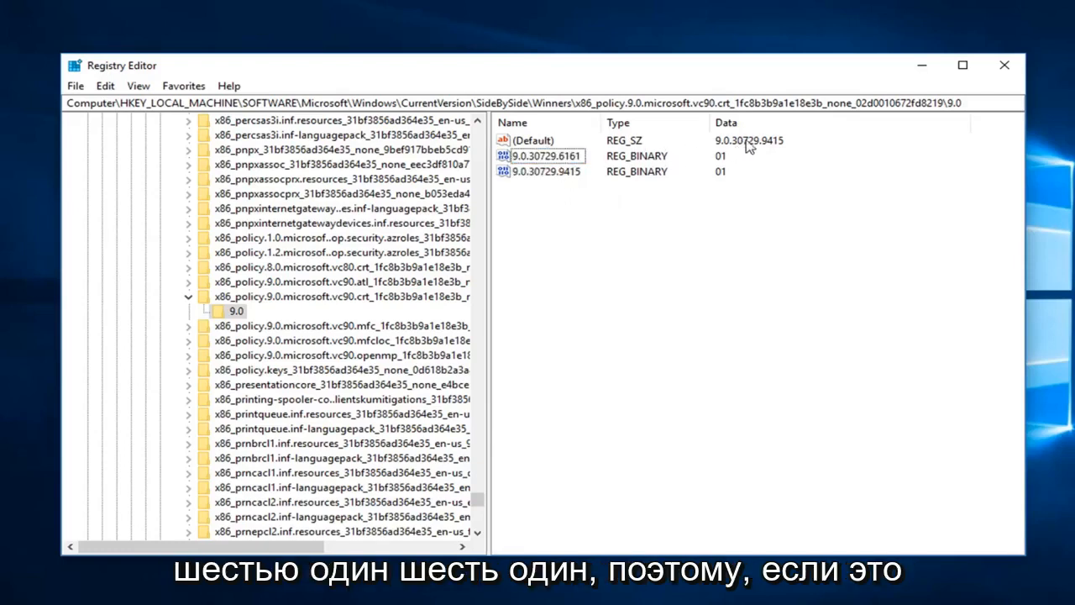
{"action": "double_click", "coordinate": [531, 140]}
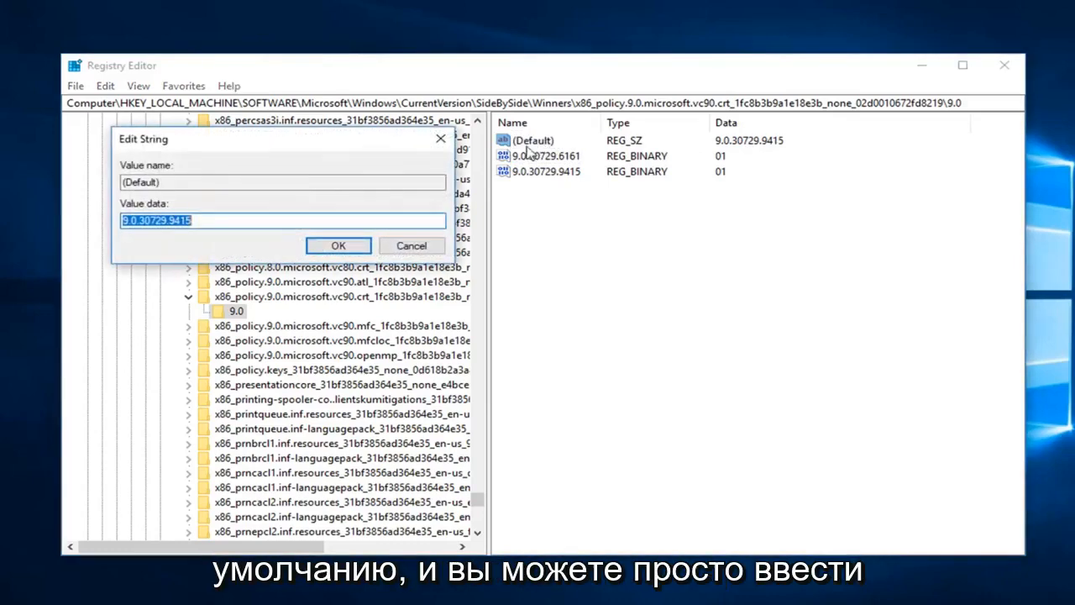
{"action": "mouse_move", "coordinate": [478, 159]}
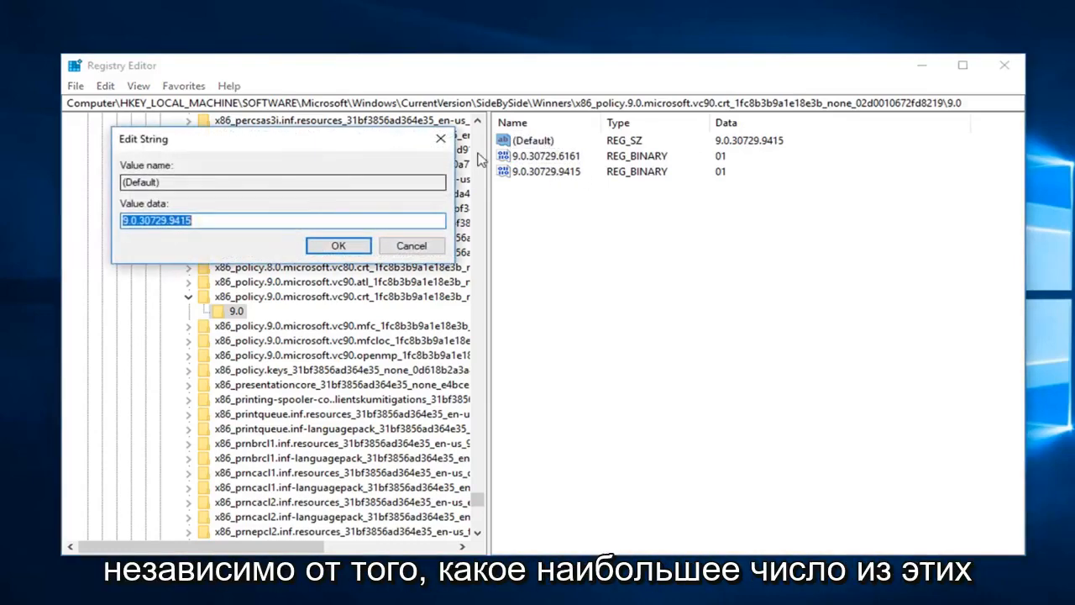
{"action": "mouse_move", "coordinate": [412, 246]}
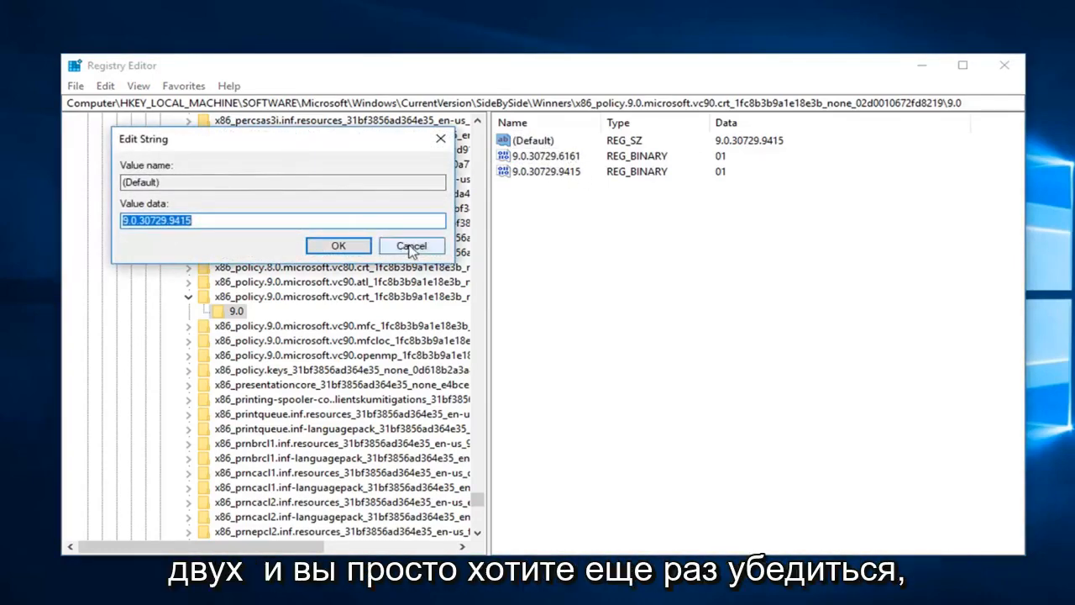
{"action": "left_click", "coordinate": [412, 246]}
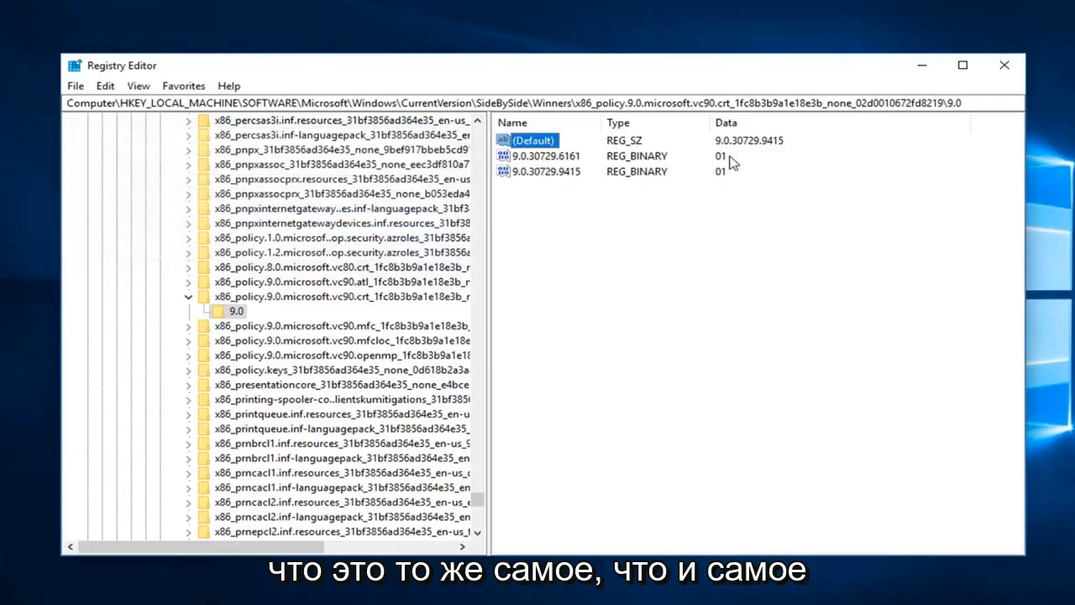
{"action": "mouse_move", "coordinate": [748, 141]}
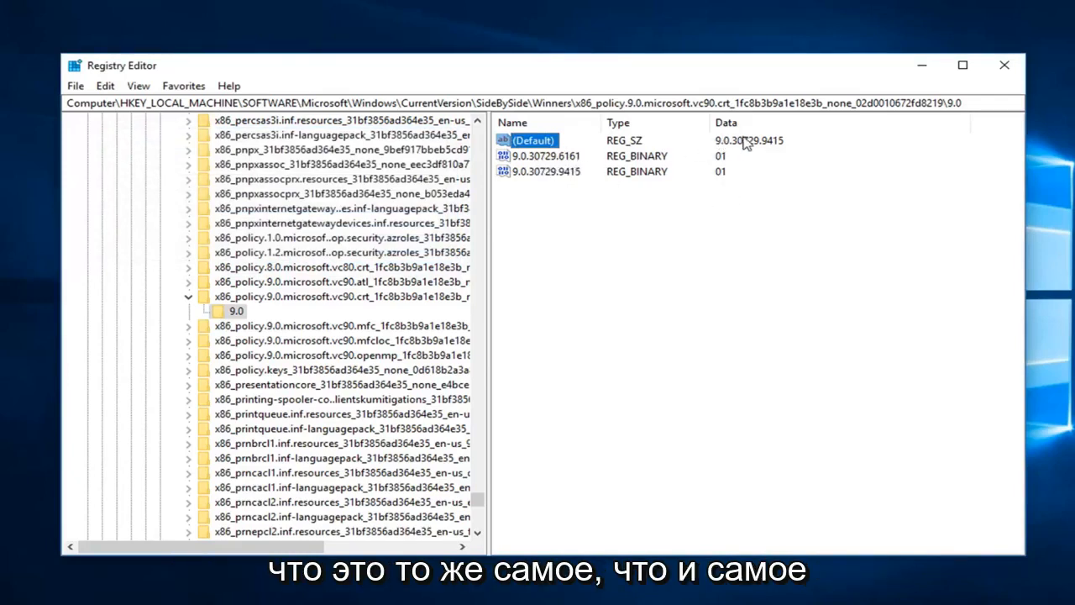
{"action": "left_click", "coordinate": [546, 171]}
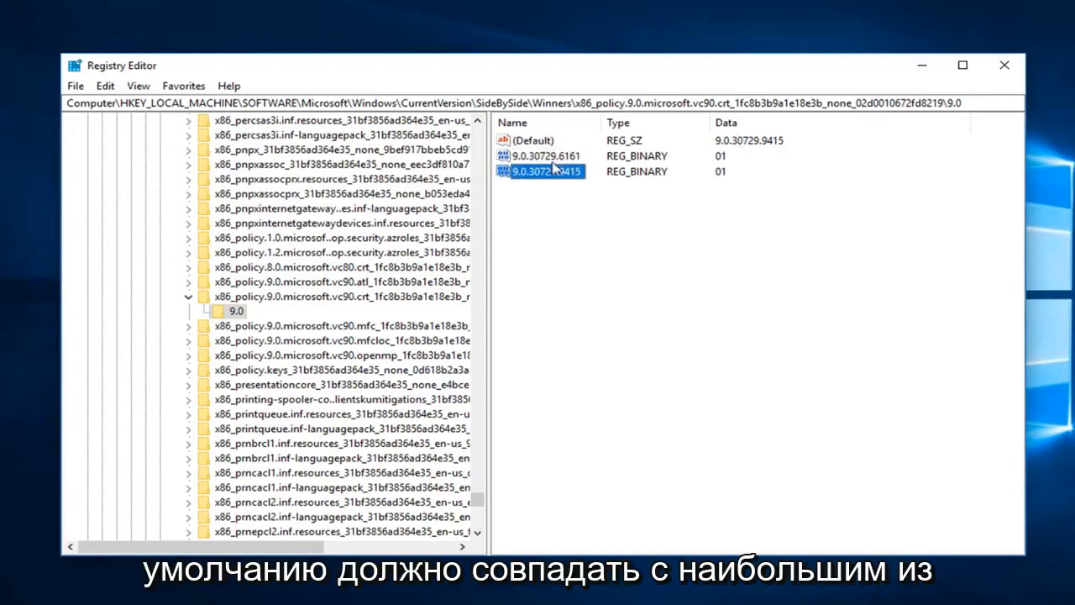
{"action": "left_click", "coordinate": [547, 155]}
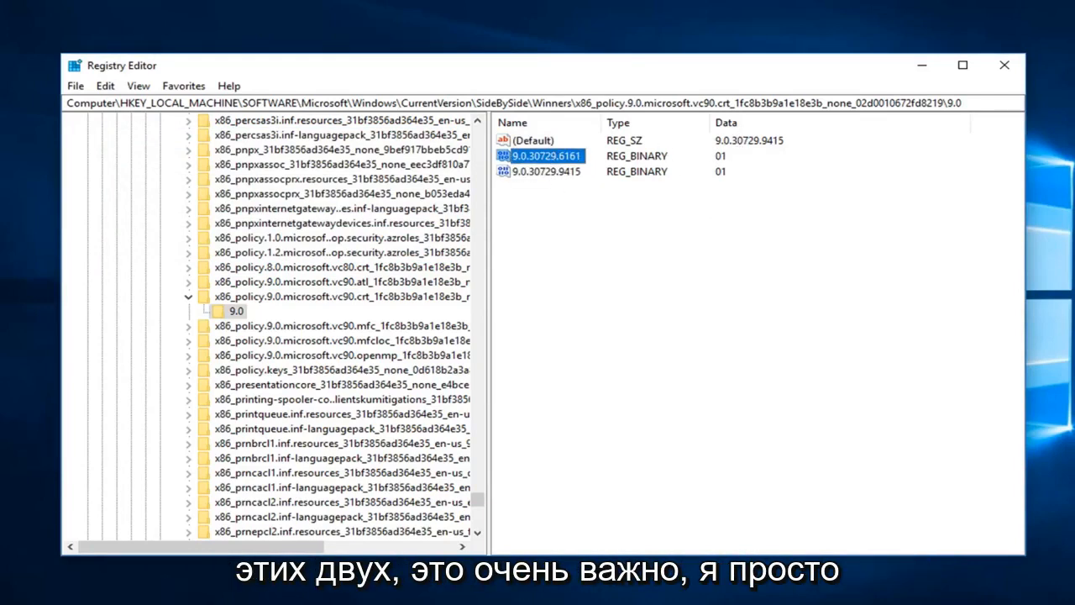
{"action": "mouse_move", "coordinate": [735, 223]}
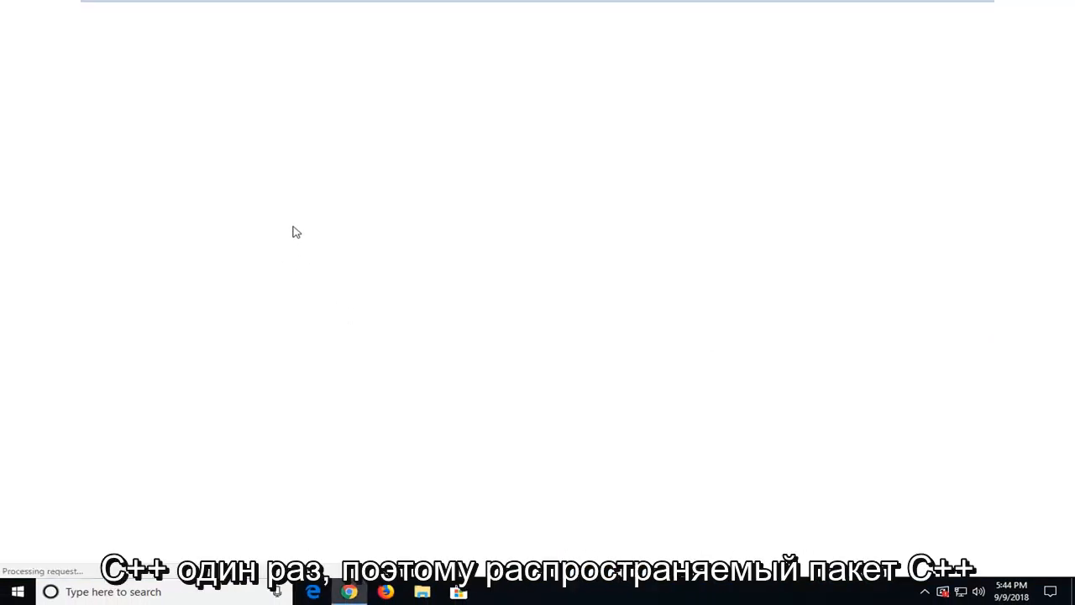
Launch Google Chrome from the taskbar to a new Google tab
{"action": "left_click", "coordinate": [348, 593]}
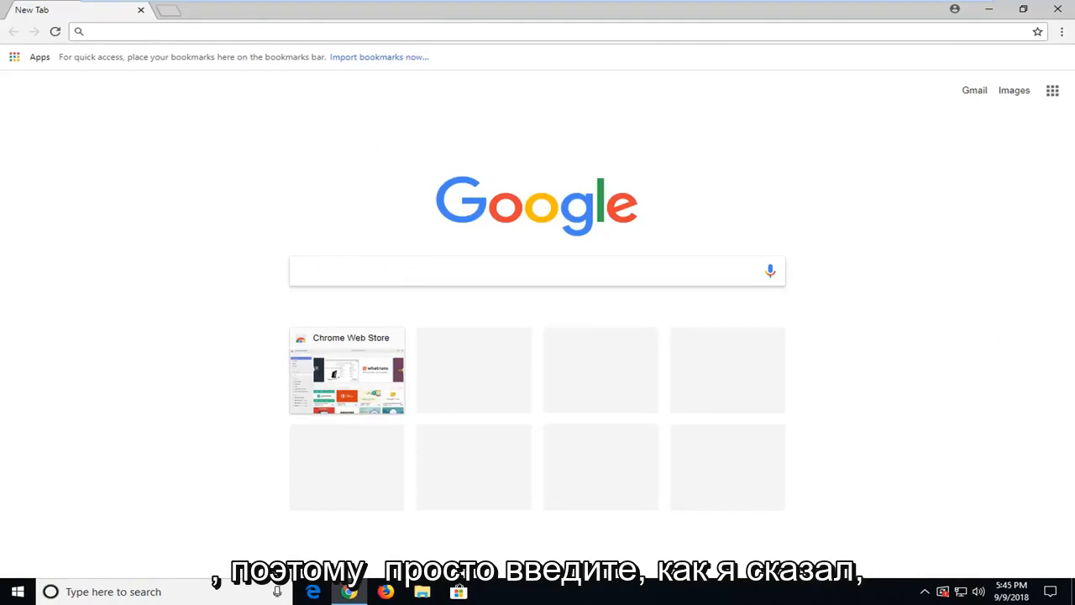
Search for 'microsoft visual c++ redistributable' and open the Visual Studio 2015 download result
{"action": "type", "text": "nucrisift vu"}
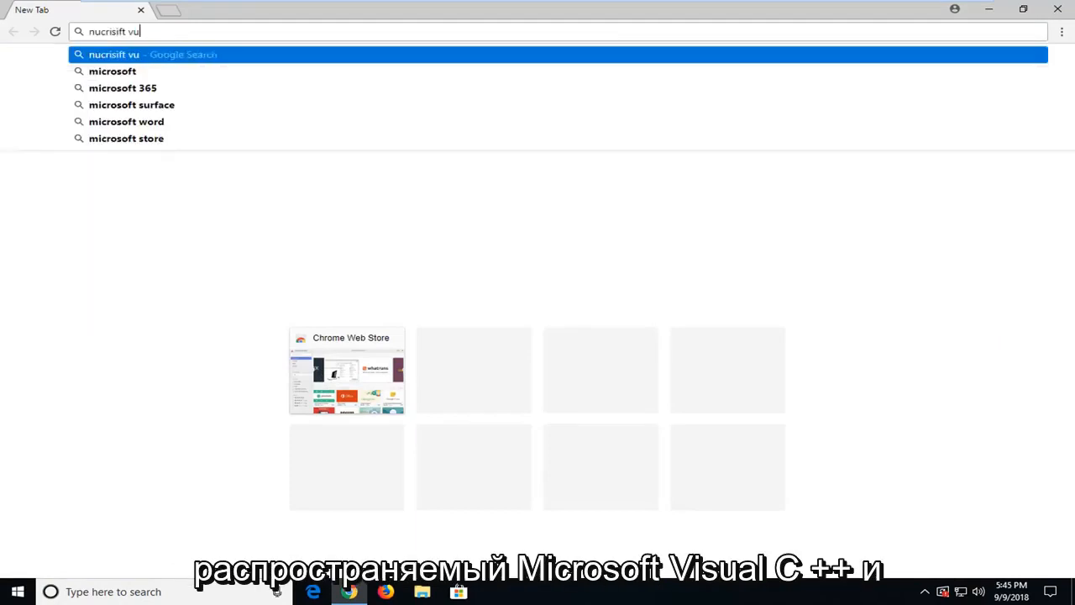
{"action": "type", "text": "microsoft v"}
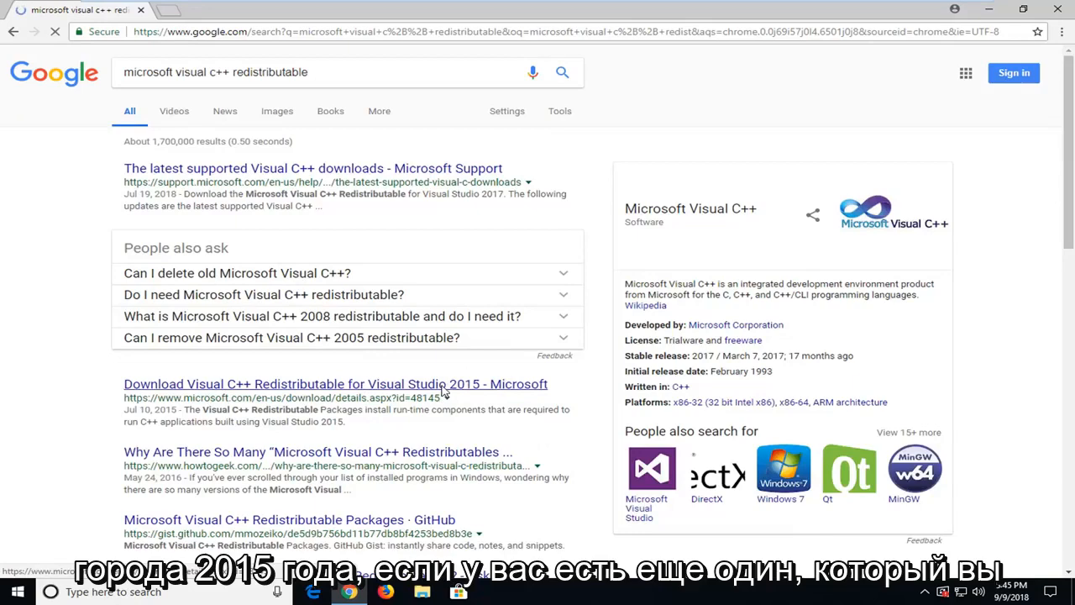
{"action": "left_click", "coordinate": [332, 384]}
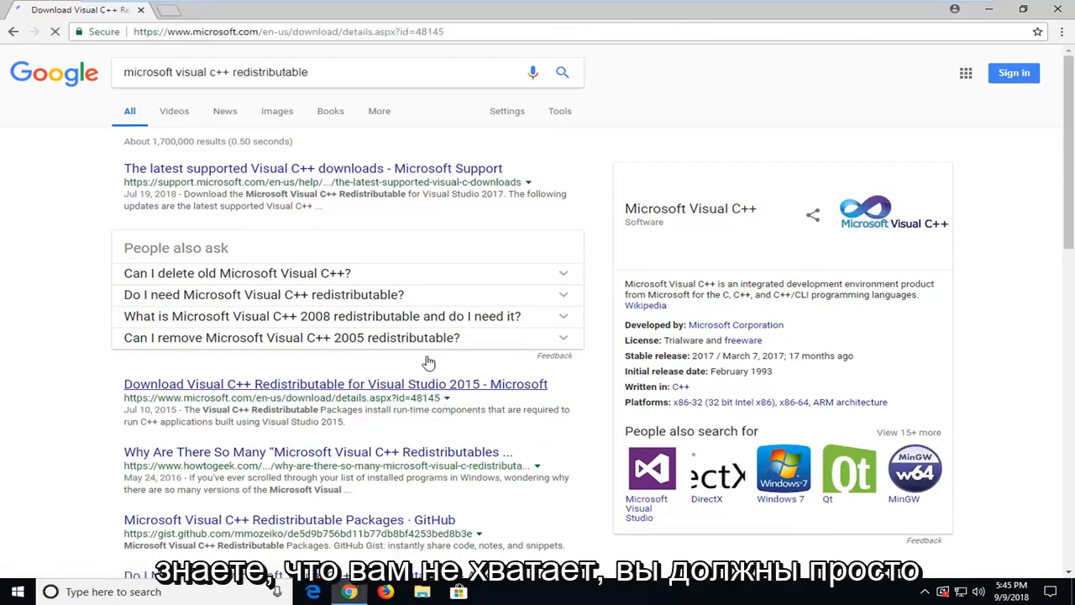
Start the Visual C++ 2015 download, selecting only vc_redist.x86.exe, and proceed
{"action": "left_click", "coordinate": [329, 384]}
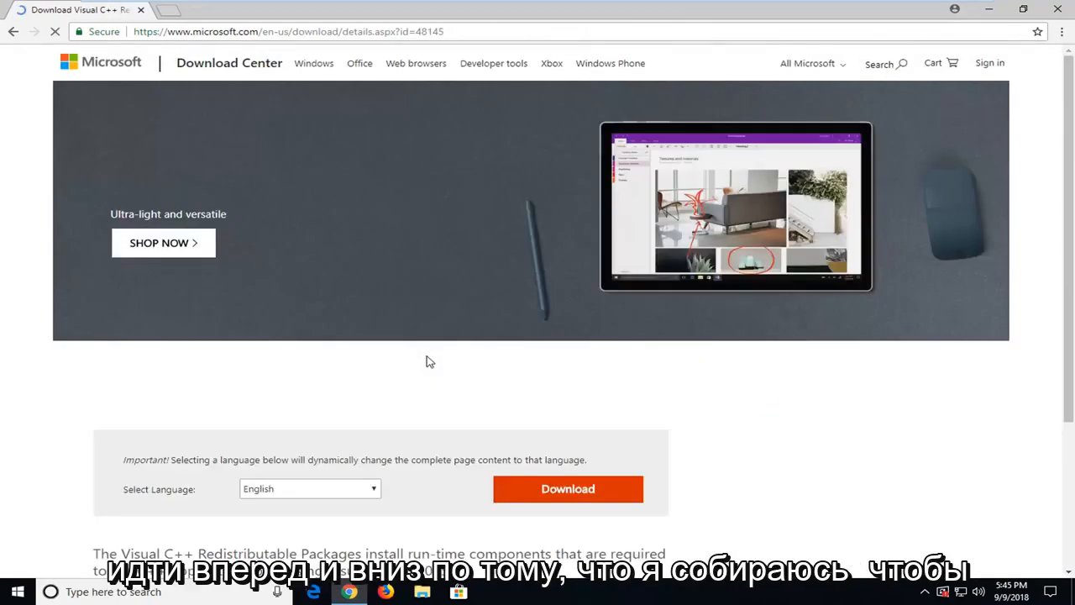
{"action": "scroll", "scroll_direction": "down", "scroll_amount": 3}
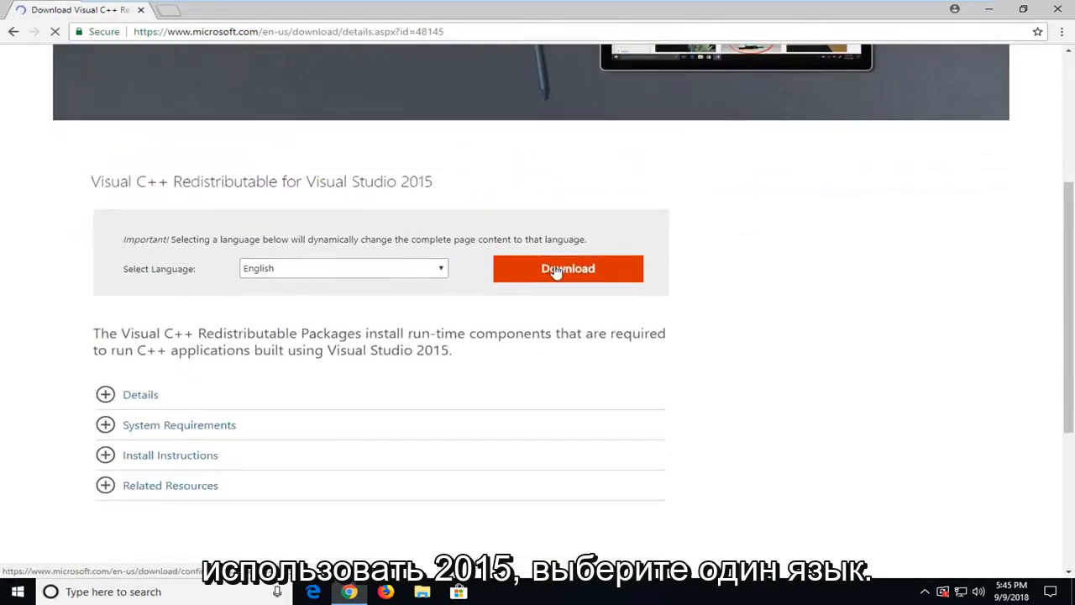
{"action": "left_click", "coordinate": [567, 268]}
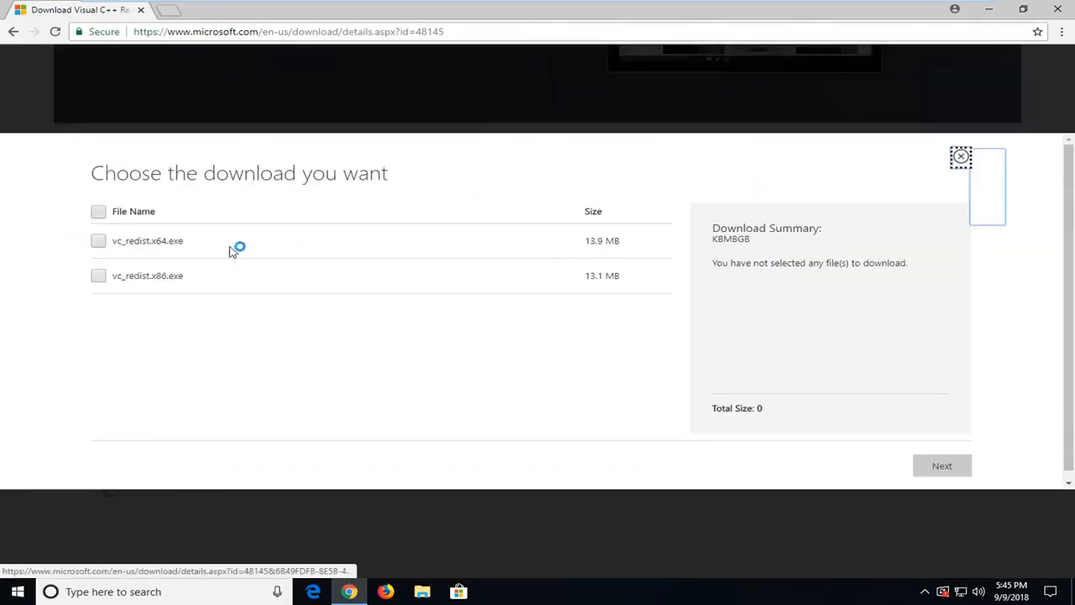
{"action": "mouse_move", "coordinate": [158, 260]}
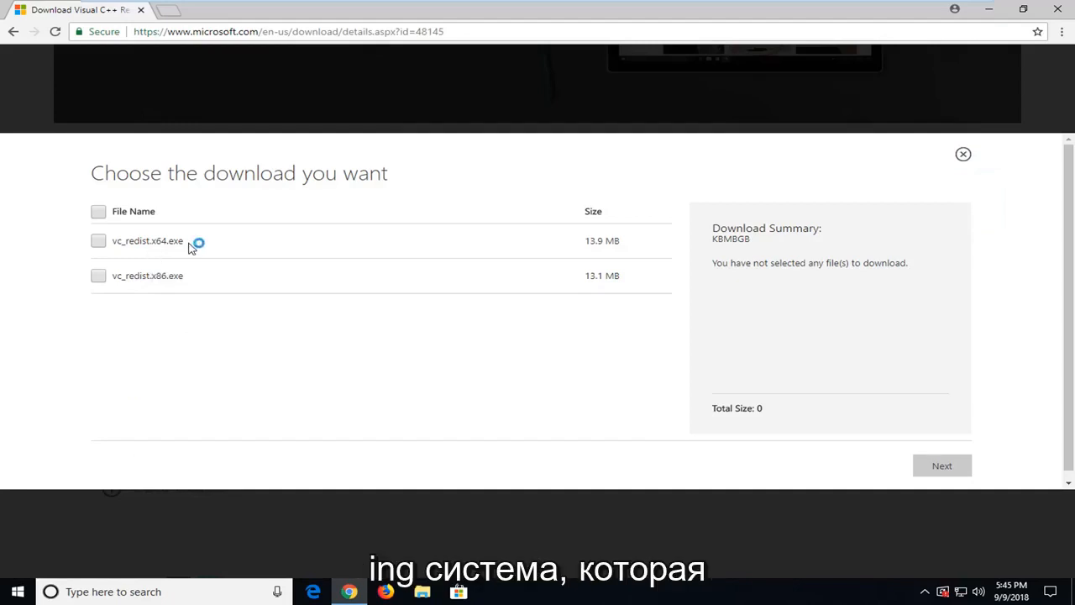
{"action": "double_click", "coordinate": [159, 241]}
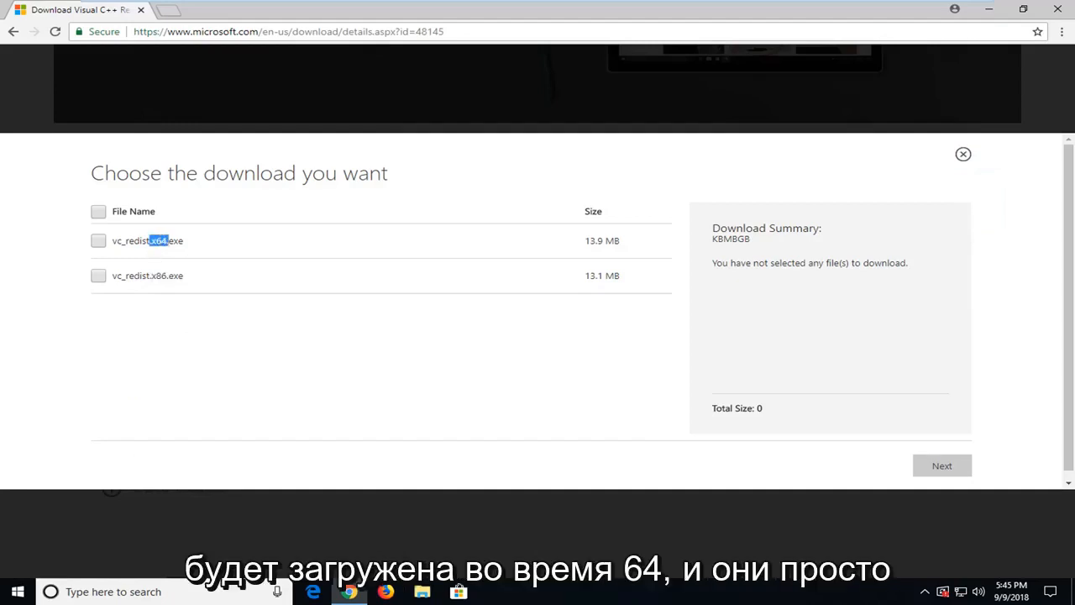
{"action": "left_click", "coordinate": [99, 276]}
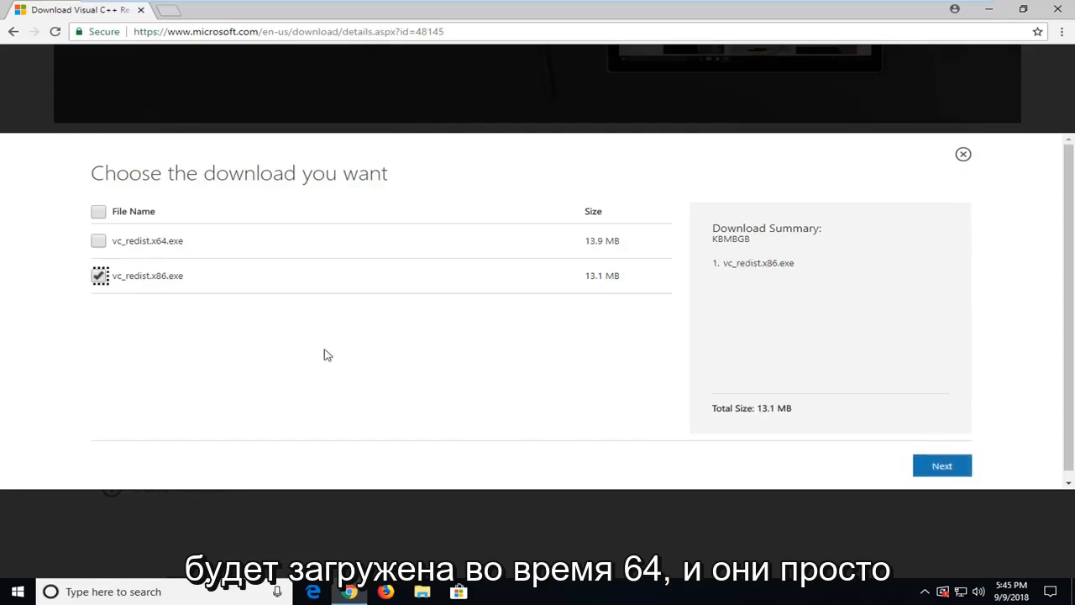
{"action": "left_click", "coordinate": [942, 465]}
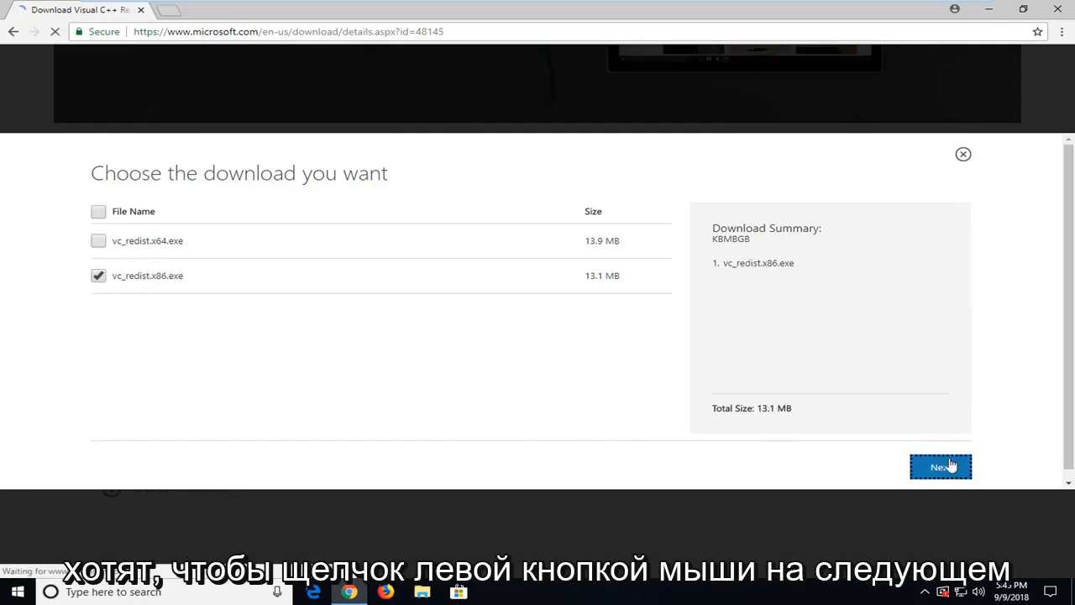
{"action": "left_click", "coordinate": [940, 466]}
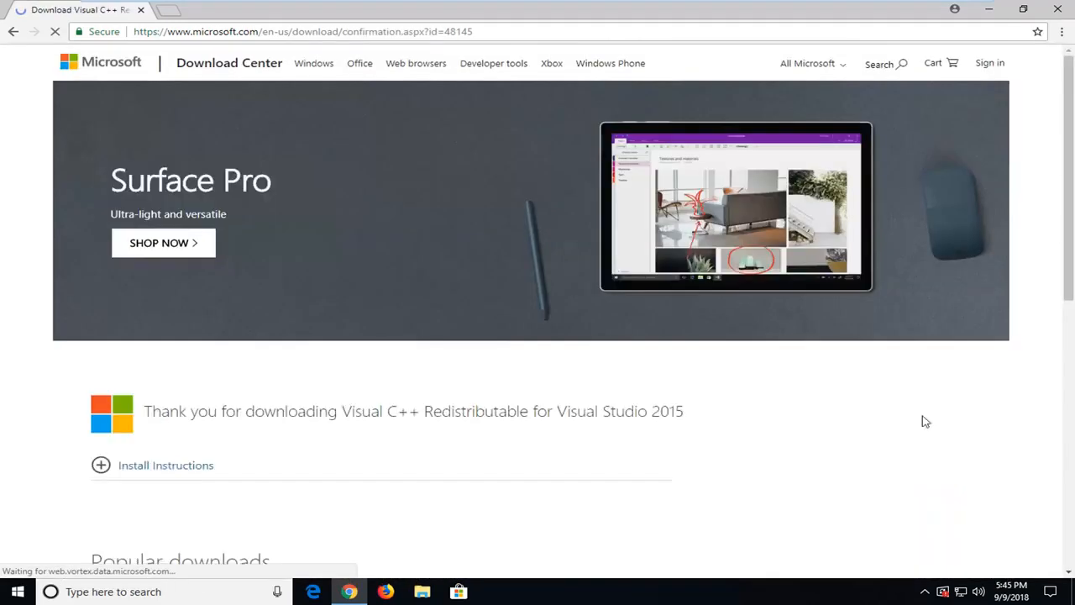
Open vc_redist.x86.exe from the download bar and allow it in the Security Warning
{"action": "scroll", "scroll_direction": "down", "scroll_amount": 3}
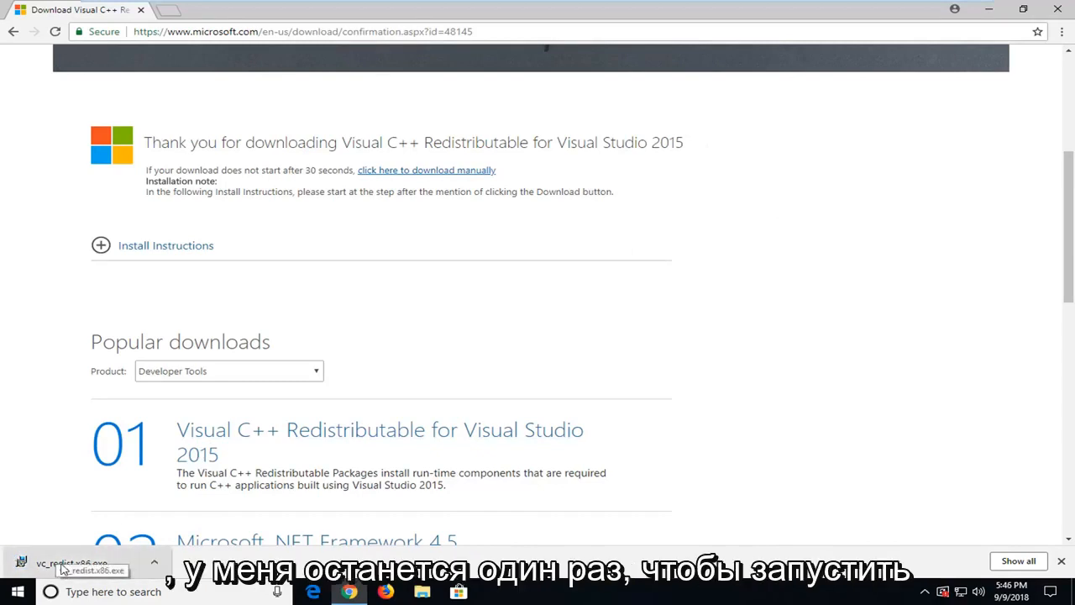
{"action": "left_click", "coordinate": [63, 560]}
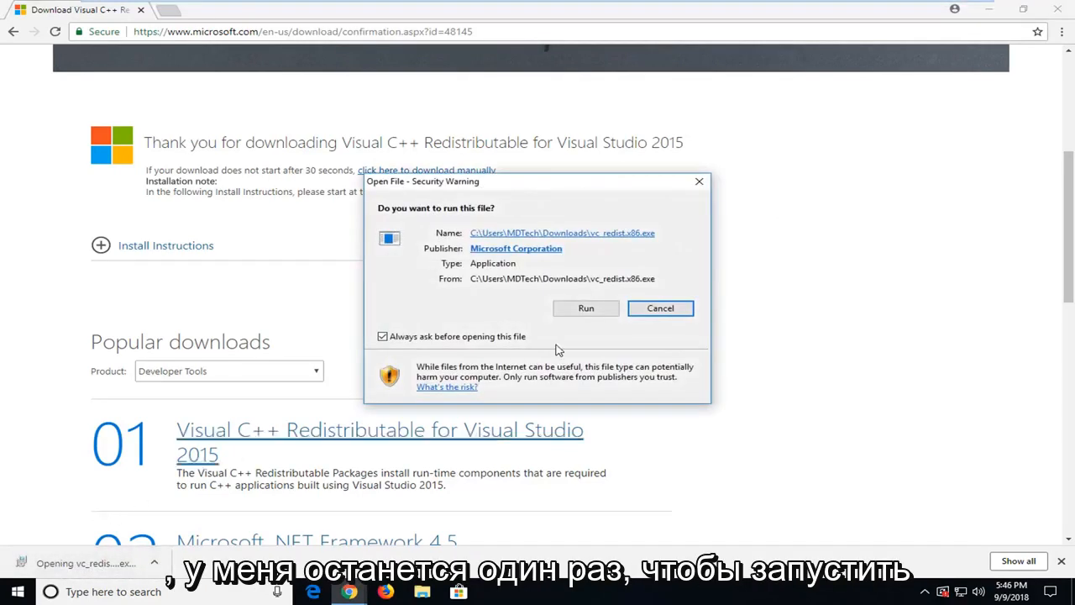
{"action": "left_click", "coordinate": [585, 308]}
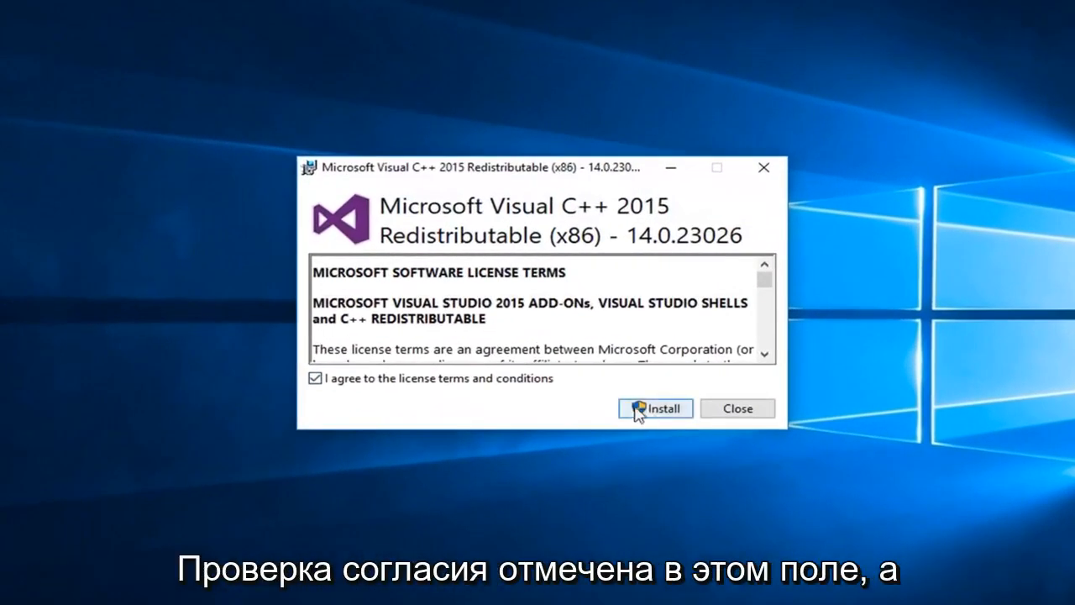
Install the x86 redistributable 14.0.23026, approve User Account Control, and close on Setup Successful
{"action": "left_click", "coordinate": [663, 408]}
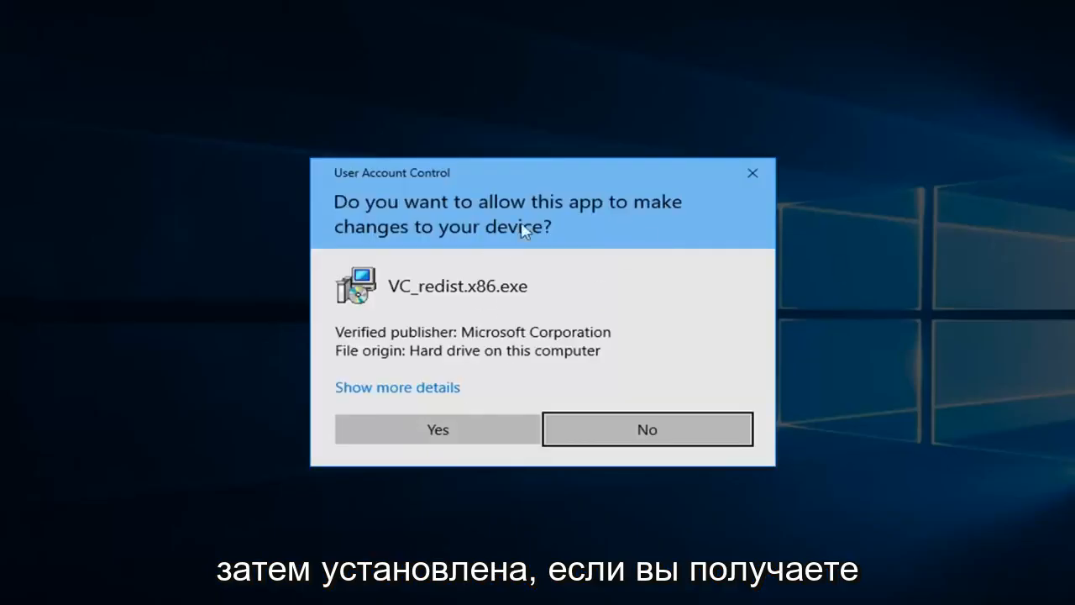
{"action": "left_click", "coordinate": [437, 429]}
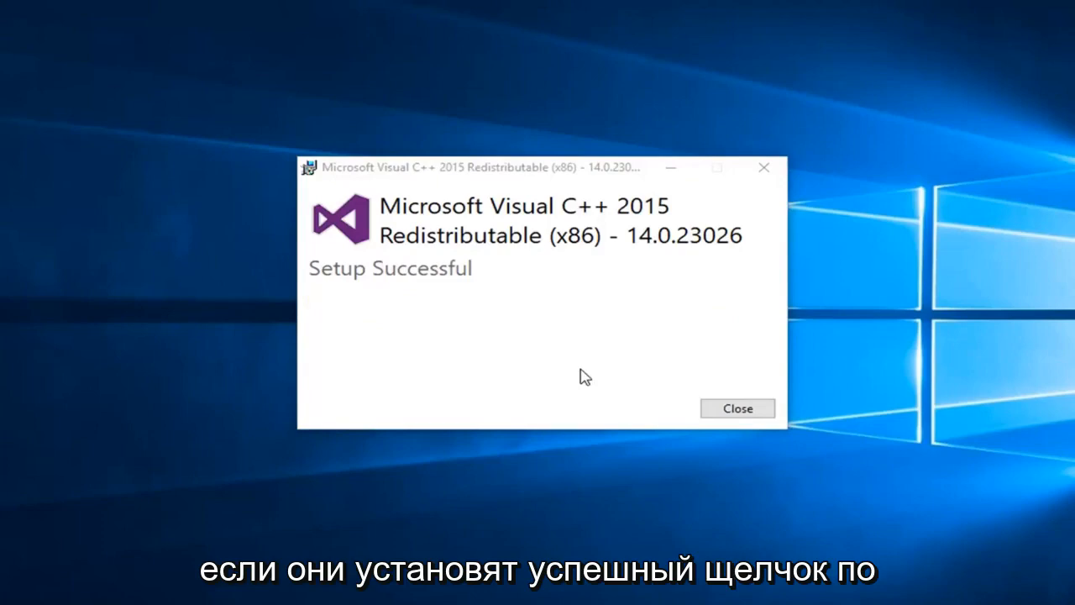
{"action": "left_click", "coordinate": [737, 408]}
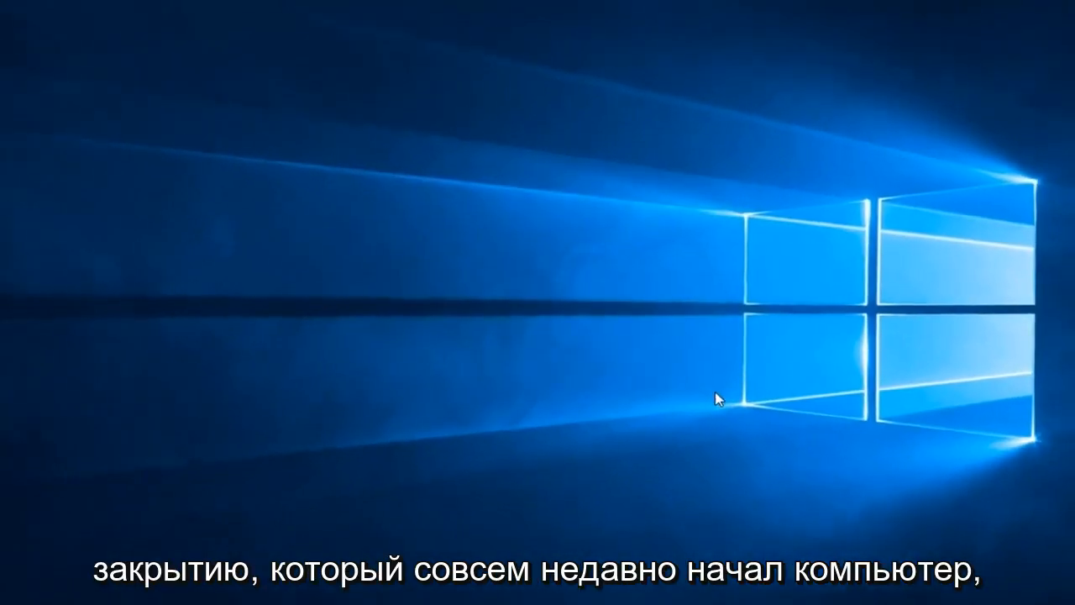